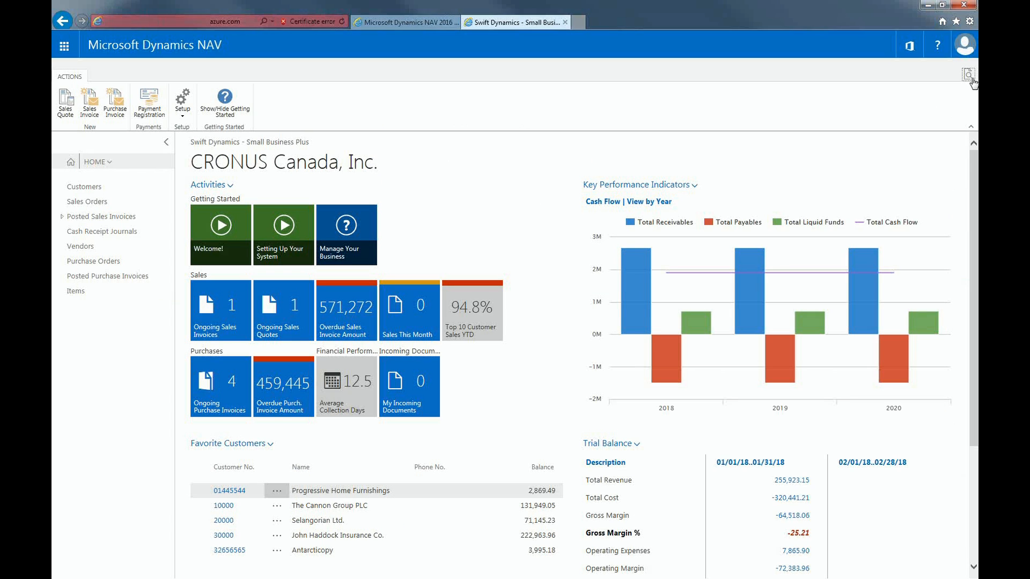
# Step: Search pages and reports for 'general led' to list the General Ledger pages
pyautogui.click(966, 73)
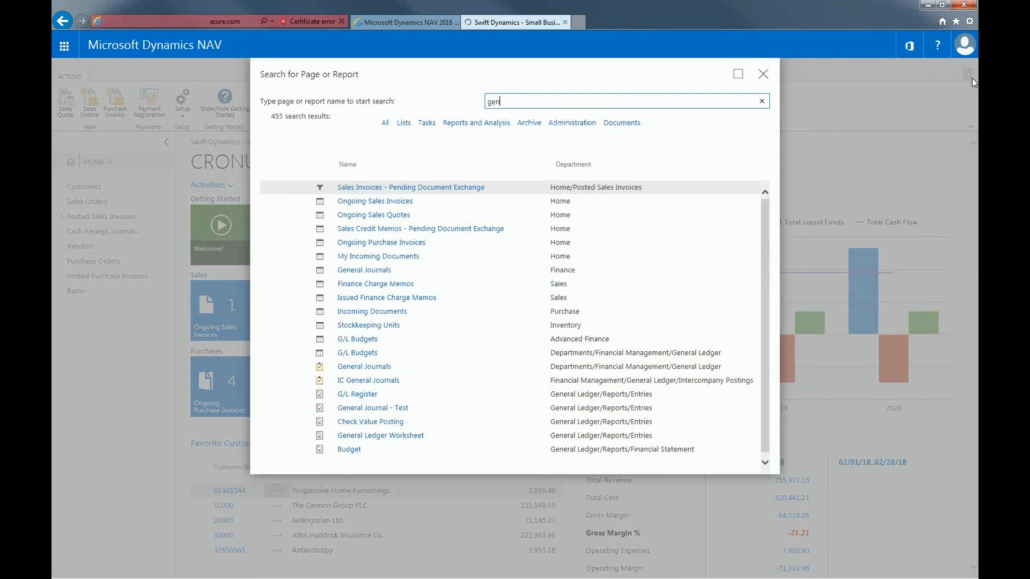
pyautogui.write('eral led')
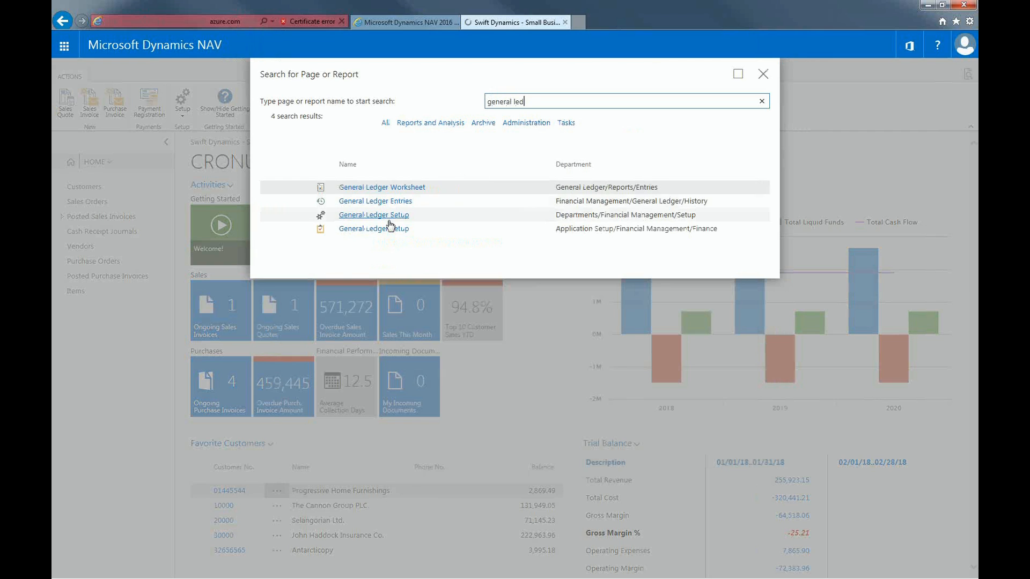
# Step: Open General Ledger Setup, check the LCY Code is CAD, and start a 'curren' search
pyautogui.click(763, 74)
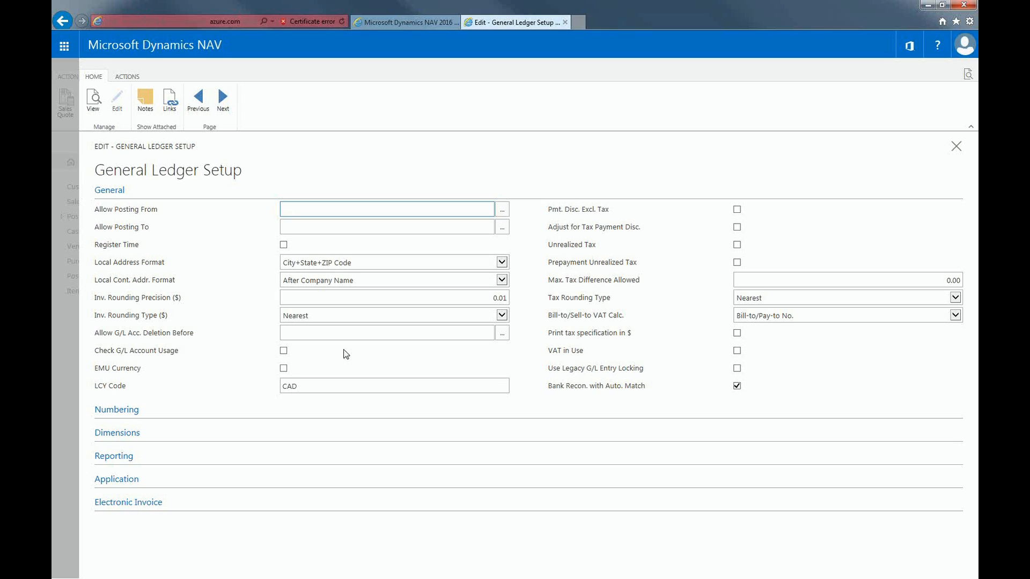
pyautogui.click(386, 209)
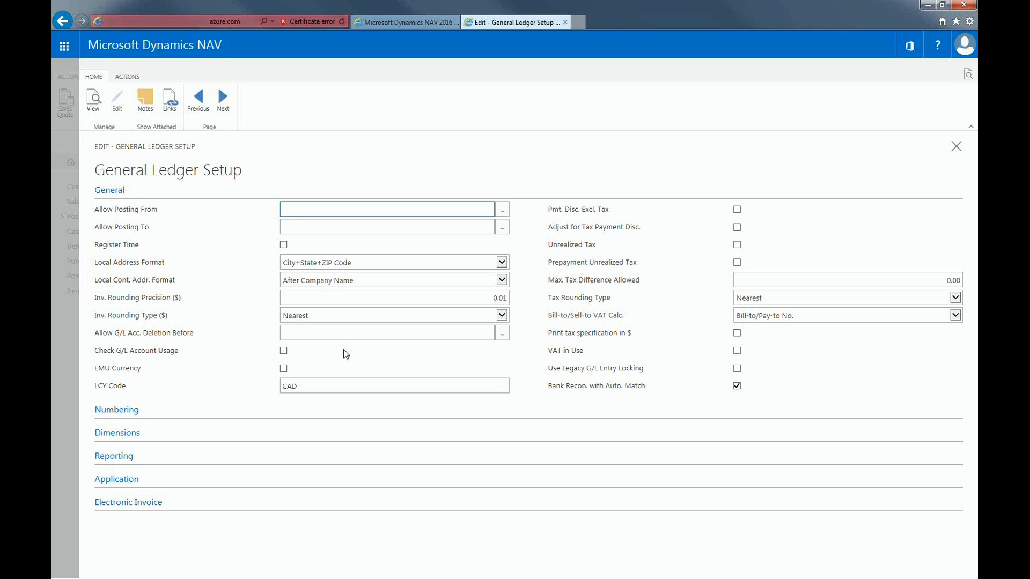
pyautogui.click(386, 209)
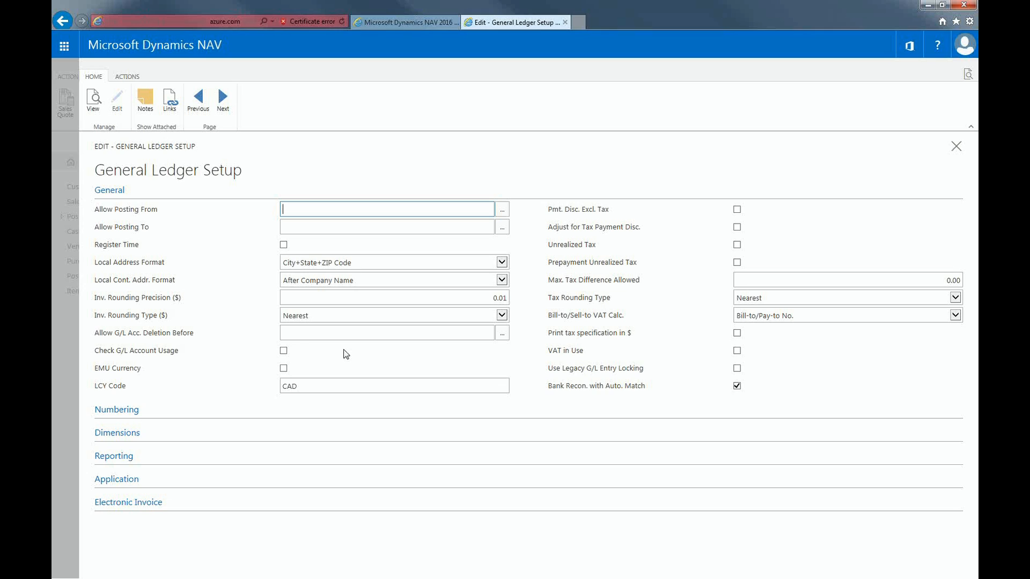
pyautogui.click(388, 386)
pyautogui.write('curren')
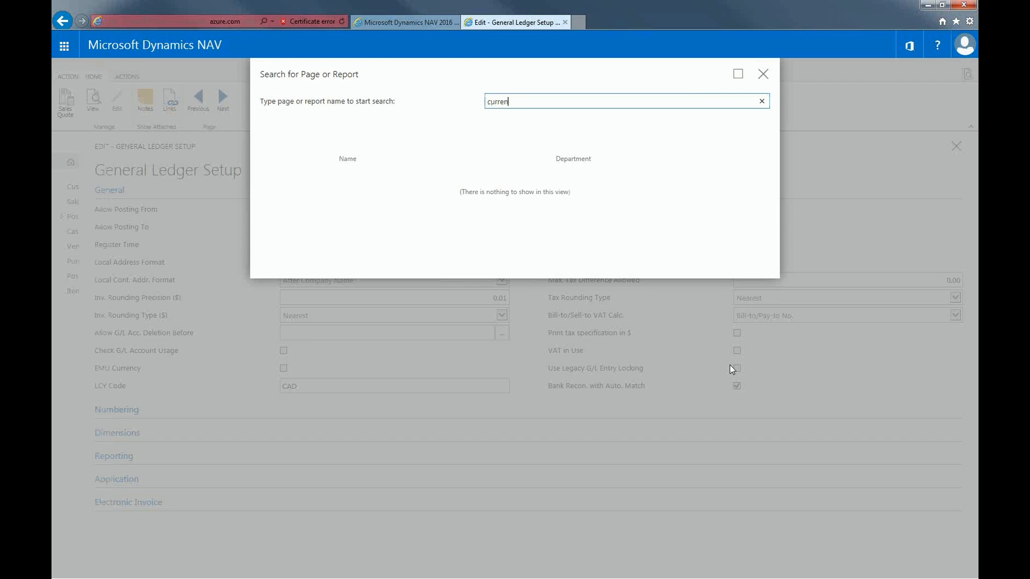
# Step: Complete the 'currenc' search and open the Currencies list under Finance
pyautogui.write('c')
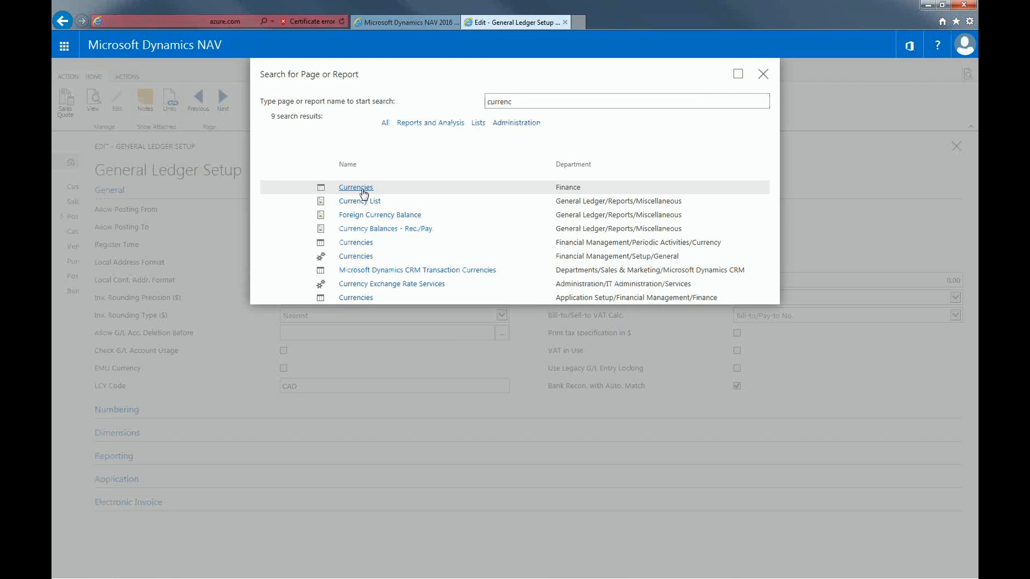
pyautogui.click(357, 187)
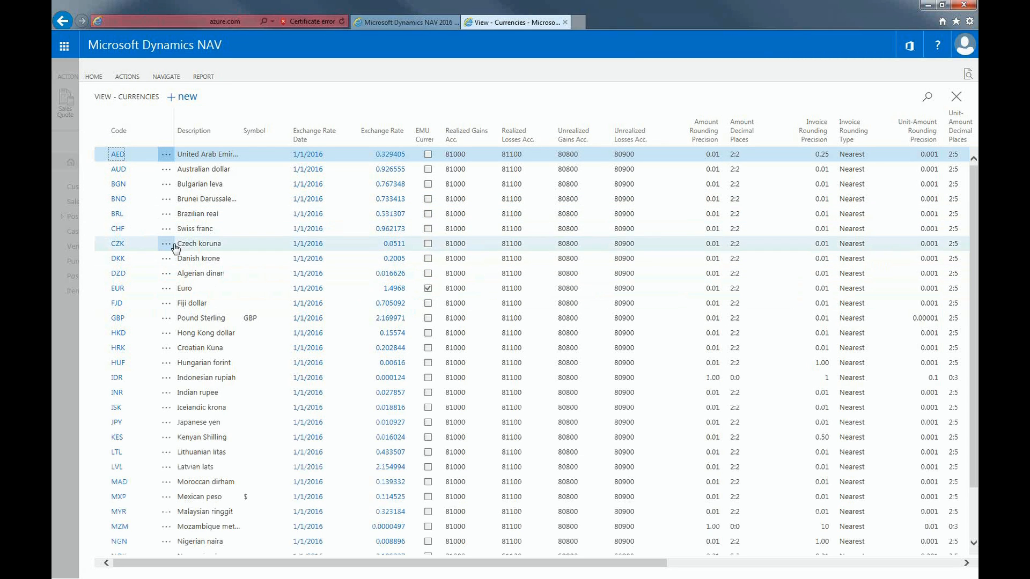
pyautogui.moveTo(182, 231)
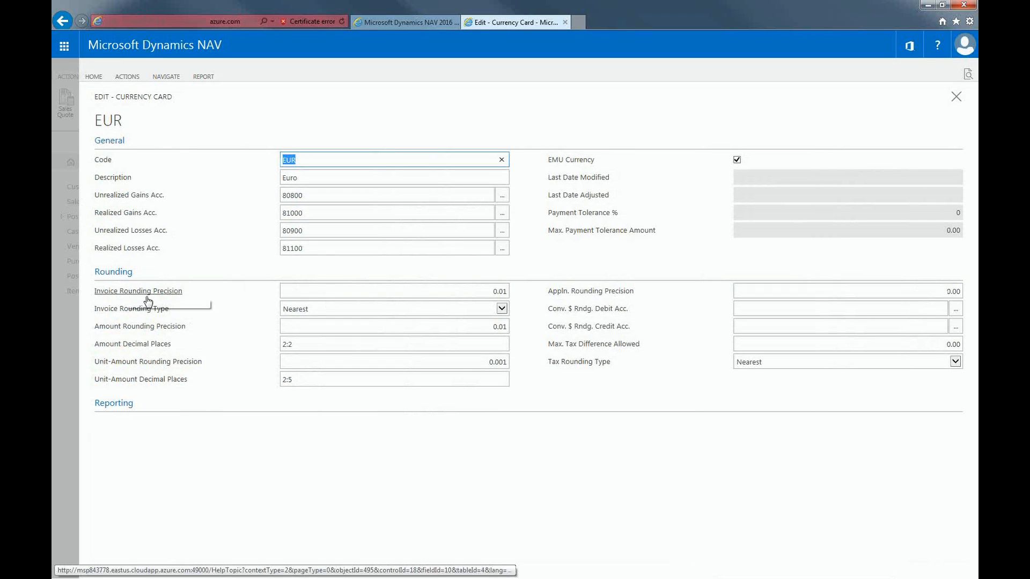
pyautogui.moveTo(401, 301)
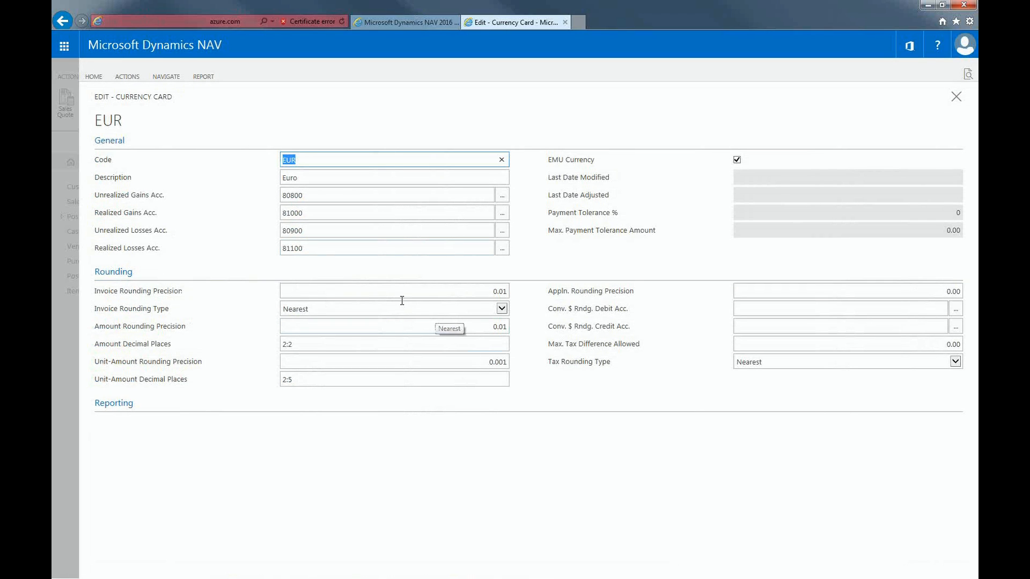
pyautogui.moveTo(297, 219)
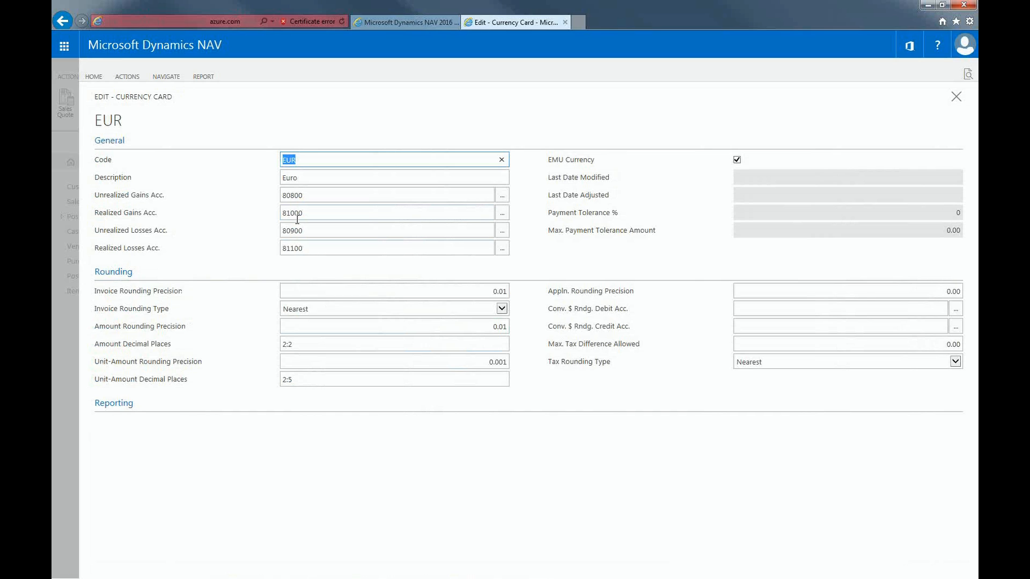
pyautogui.moveTo(503, 213)
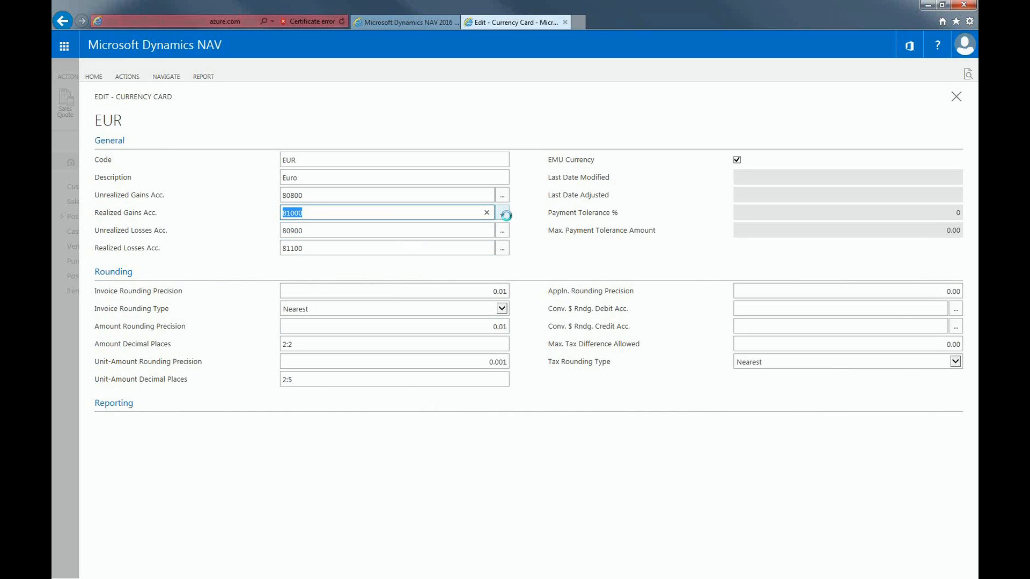
# Step: On the EUR card, look up Realized (81000) and Unrealized (80800) Gains accounts, then inspect rounding
pyautogui.click(503, 213)
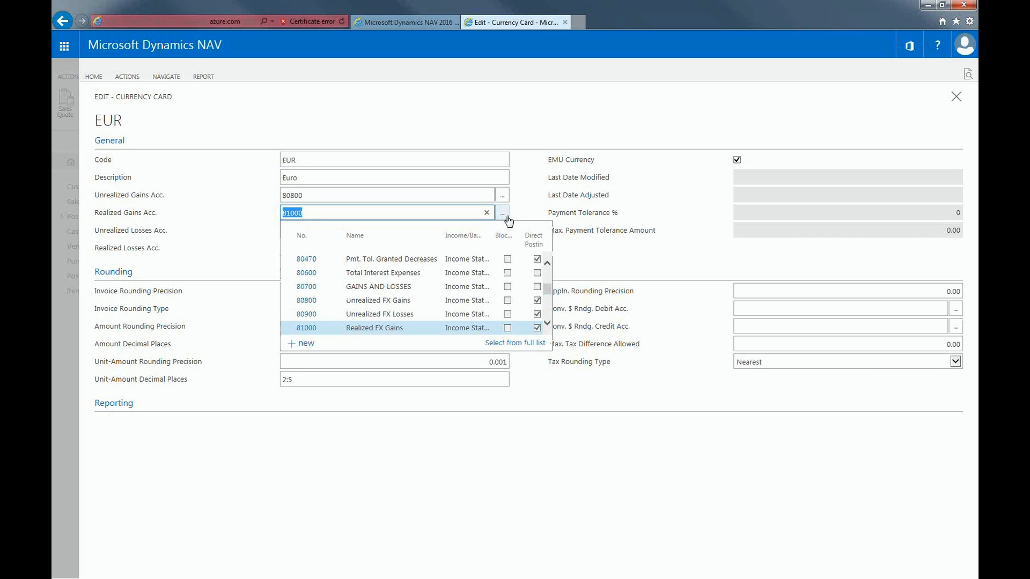
pyautogui.click(374, 328)
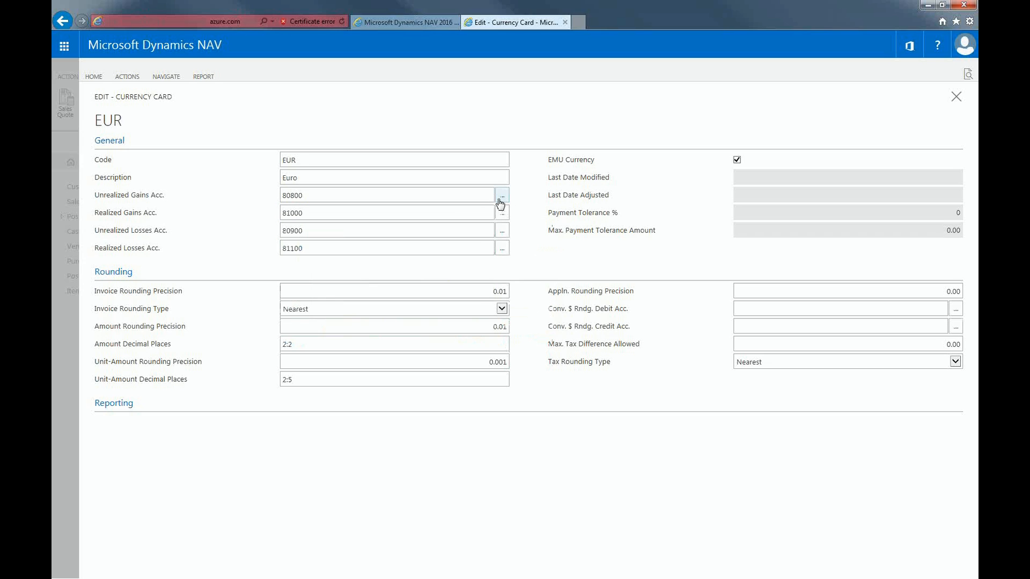
pyautogui.click(501, 196)
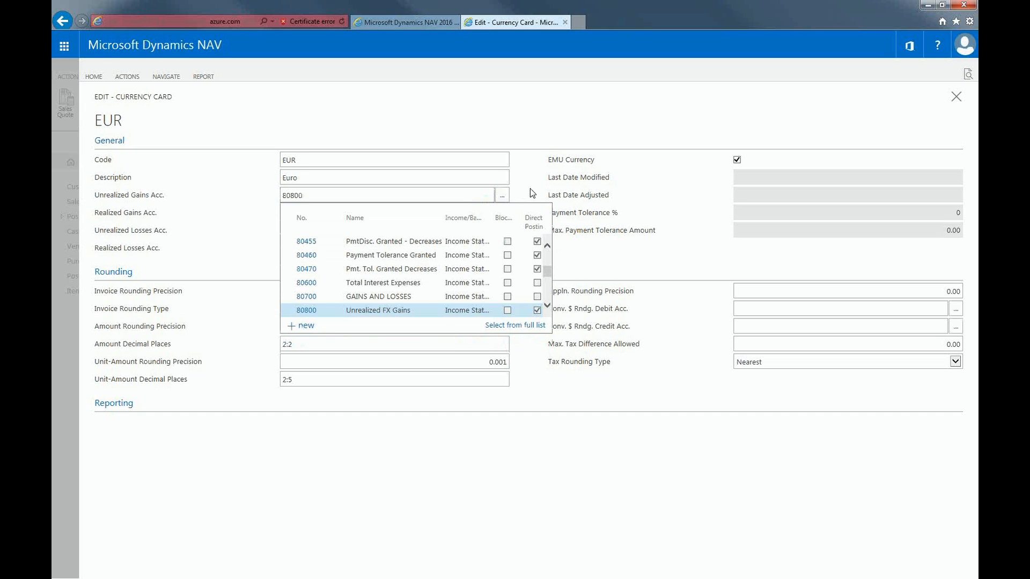
pyautogui.click(378, 310)
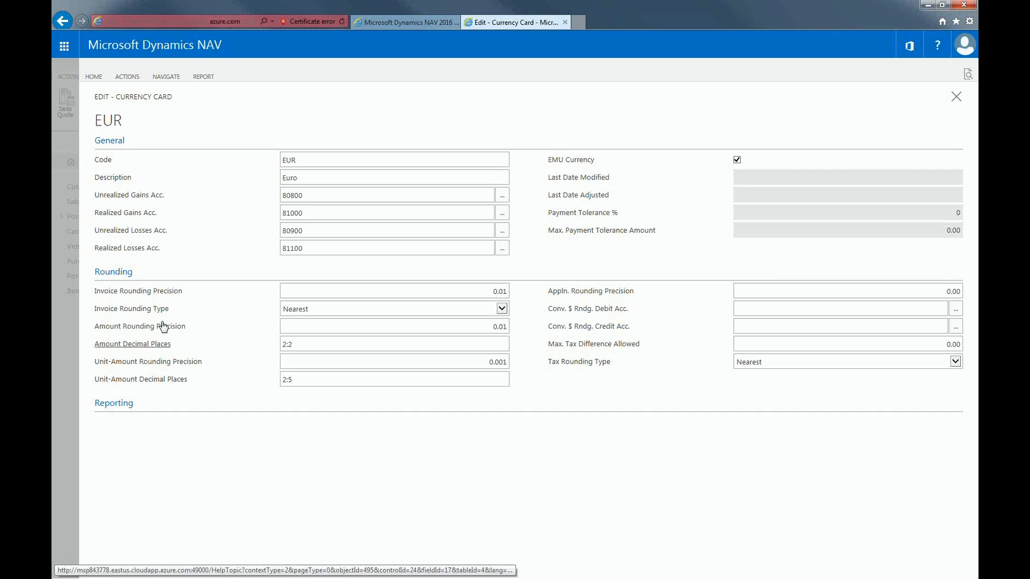
pyautogui.moveTo(172, 301)
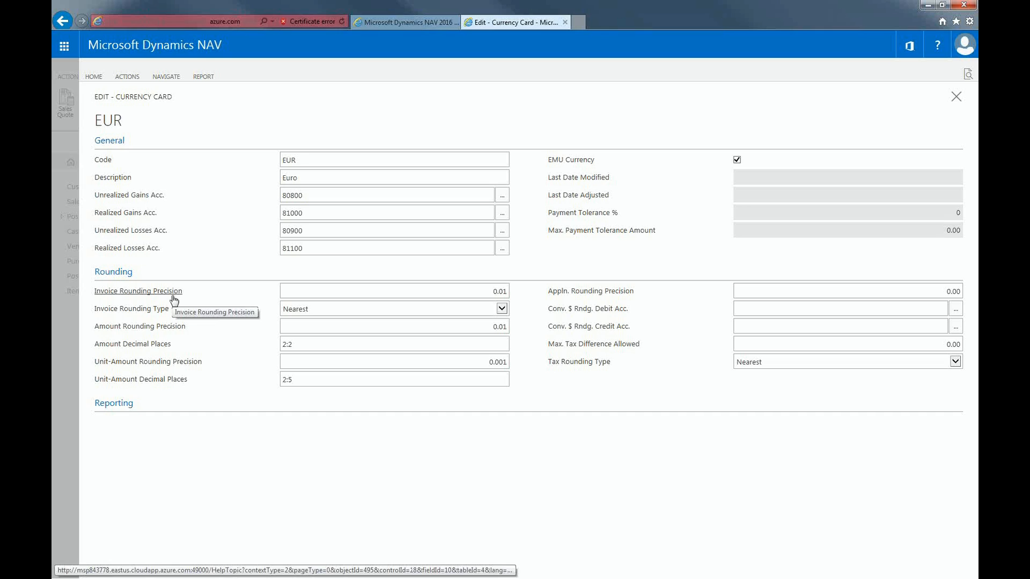
pyautogui.moveTo(151, 295)
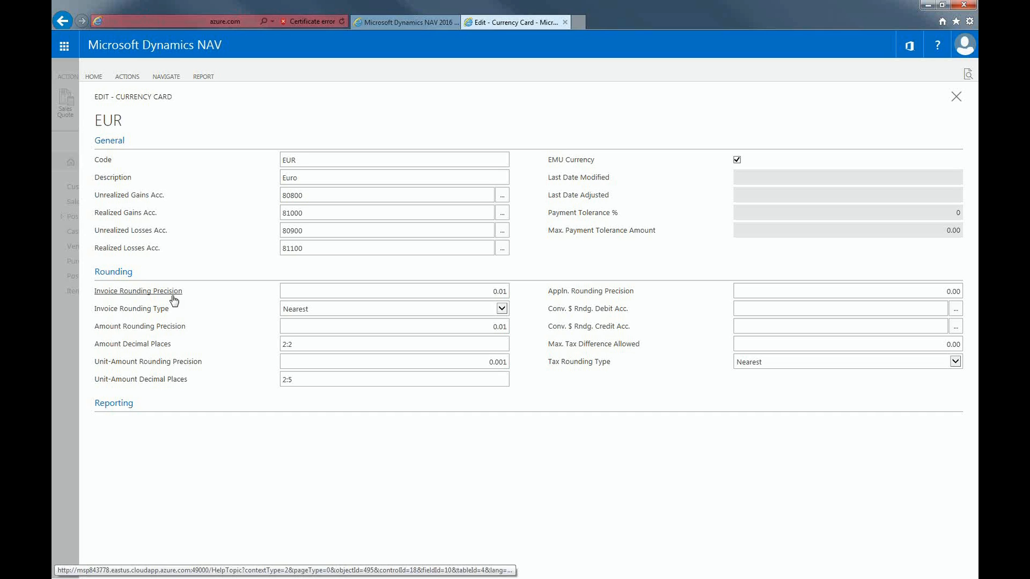
pyautogui.moveTo(114, 356)
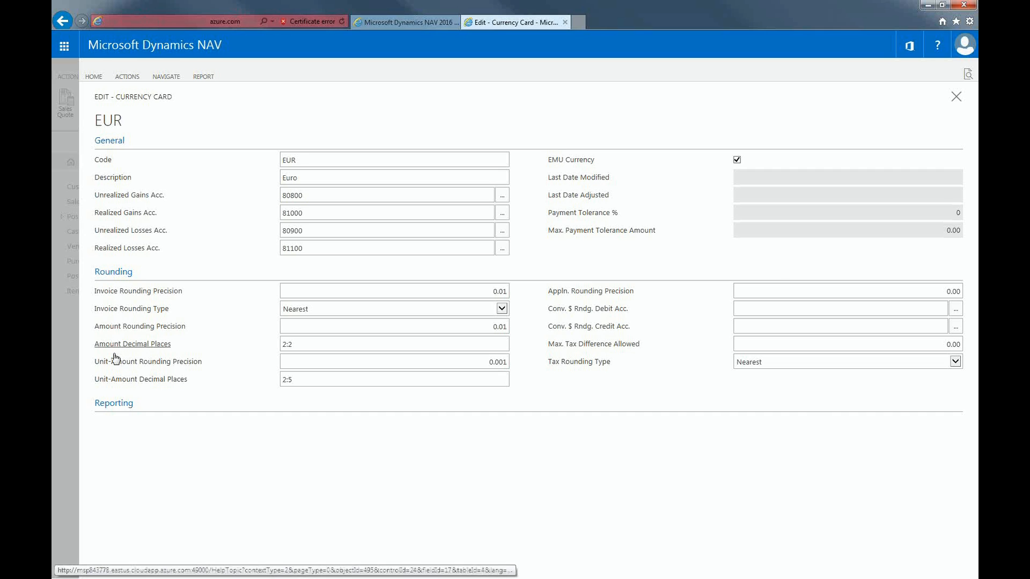
pyautogui.click(394, 343)
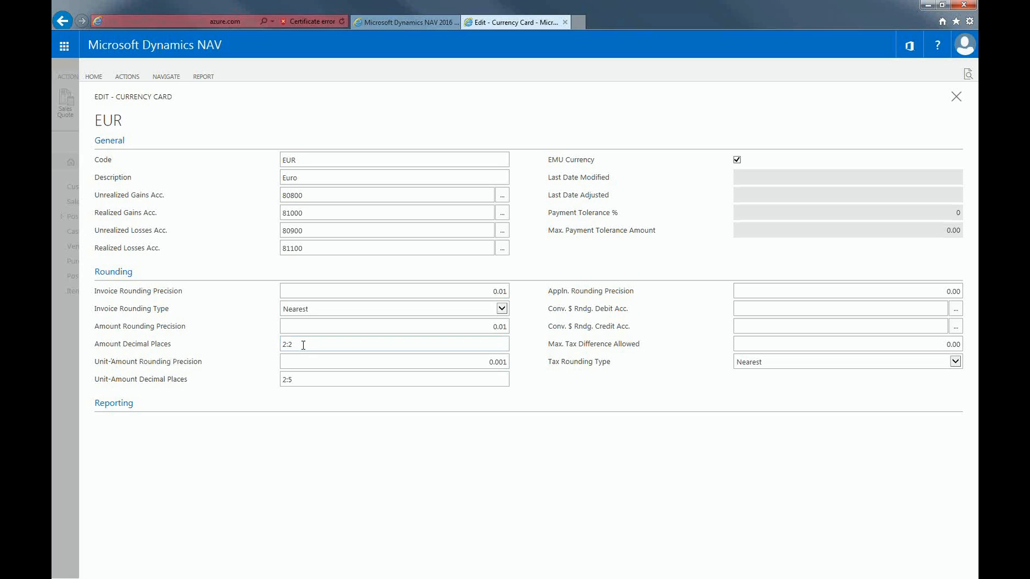
pyautogui.moveTo(309, 344)
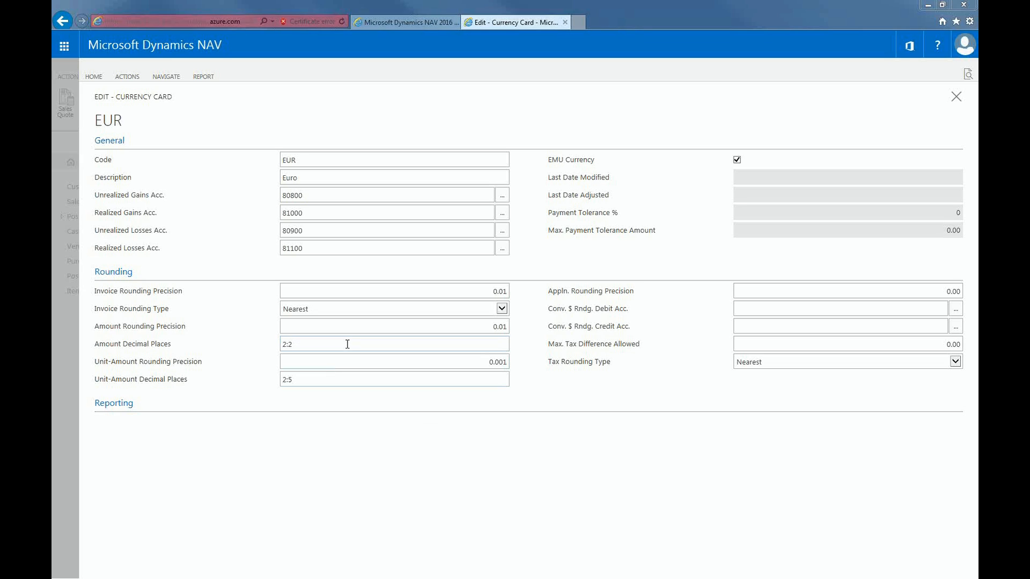
pyautogui.moveTo(433, 358)
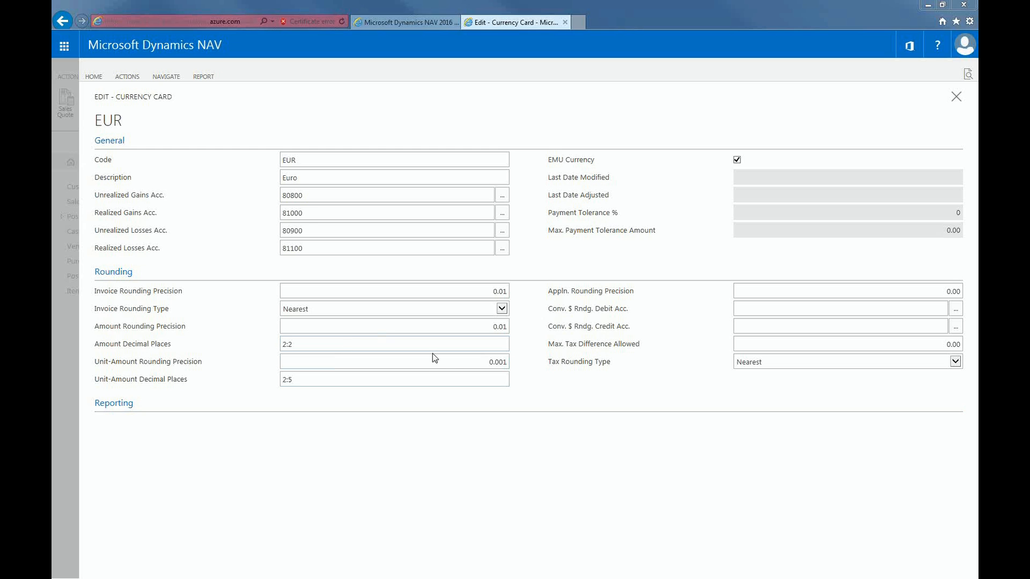
# Step: Close the EUR Currency Card and show the Home actions on the Currencies list
pyautogui.click(957, 96)
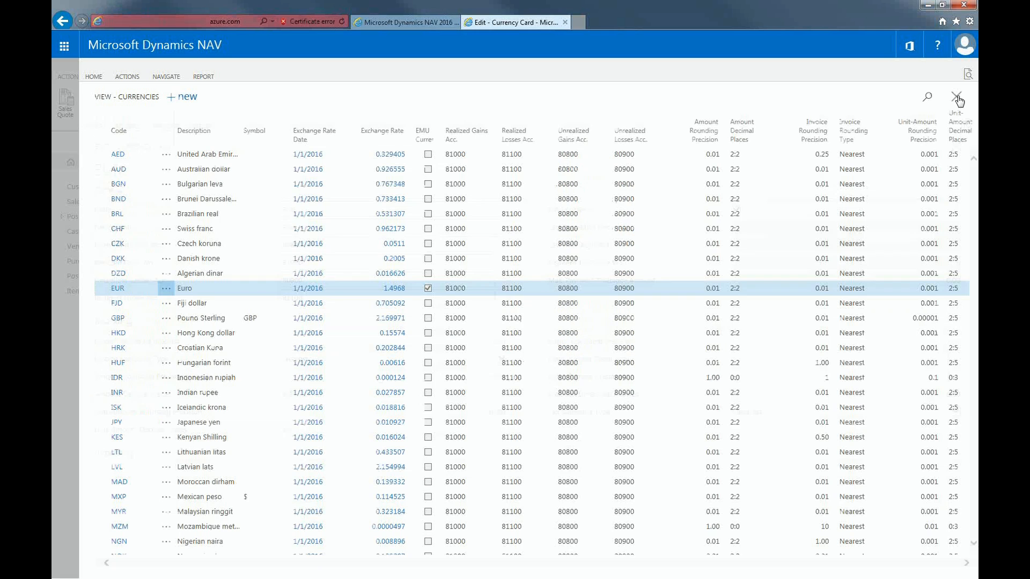
pyautogui.click(957, 96)
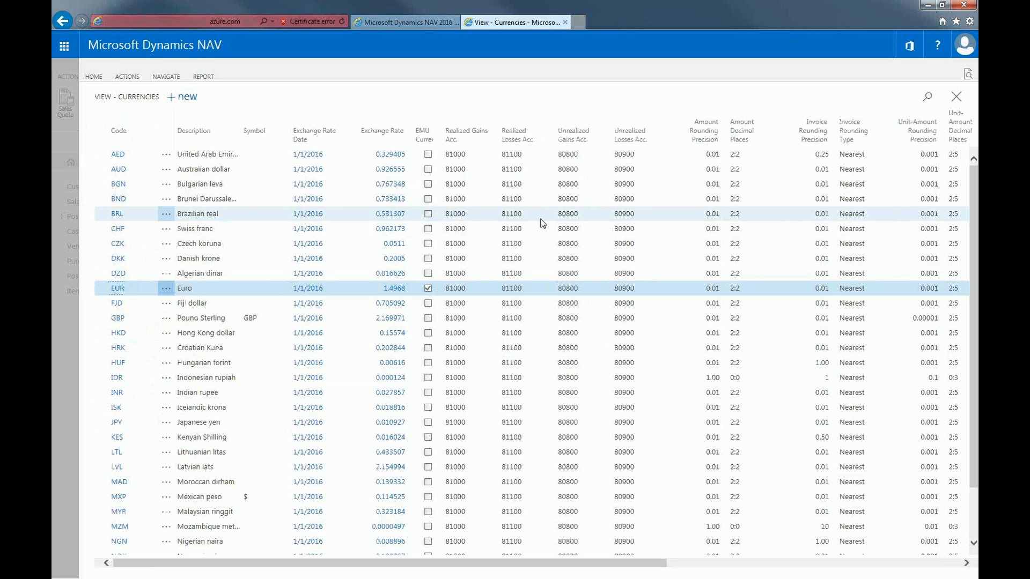
pyautogui.click(94, 76)
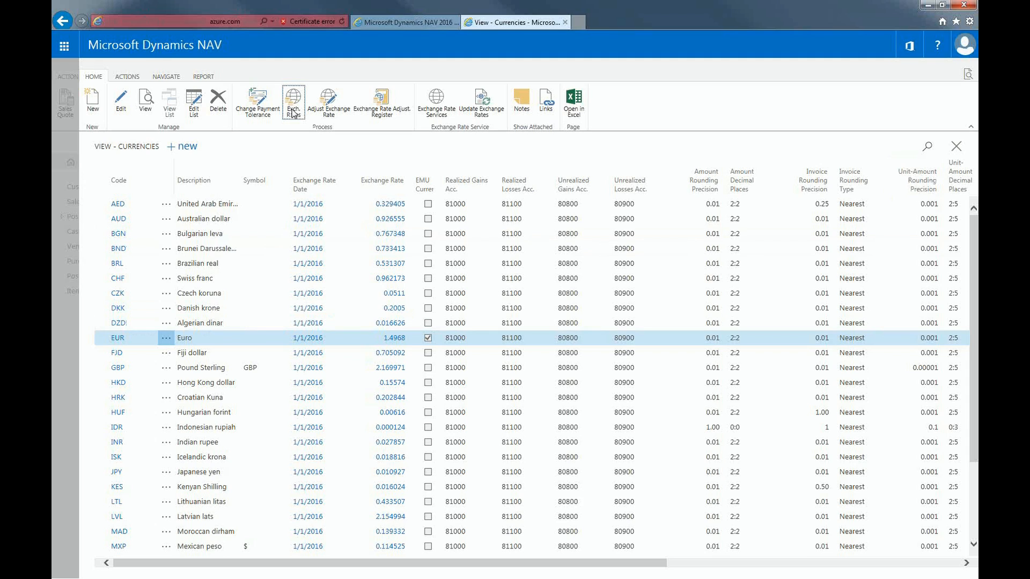
pyautogui.click(293, 102)
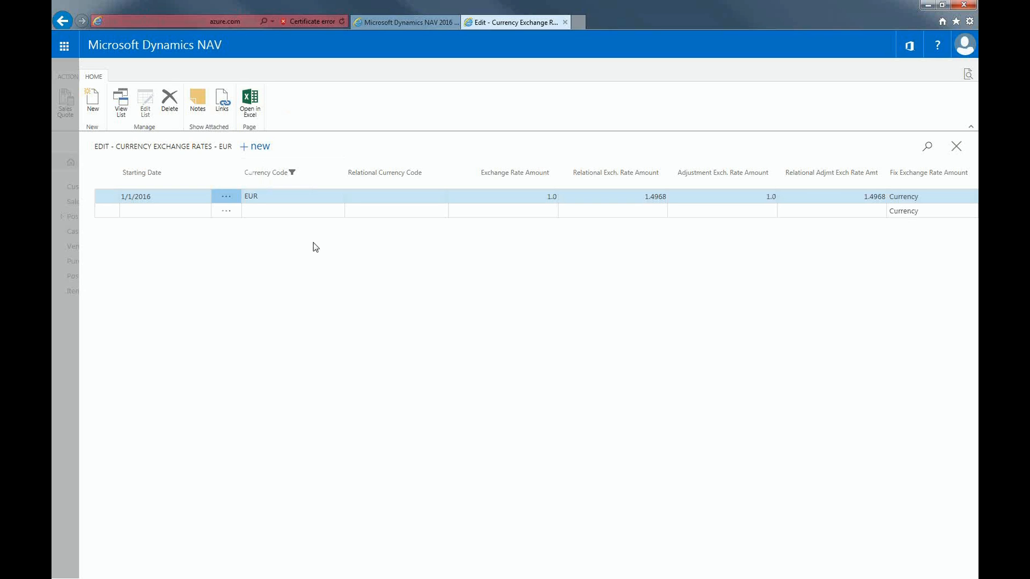
pyautogui.moveTo(322, 256)
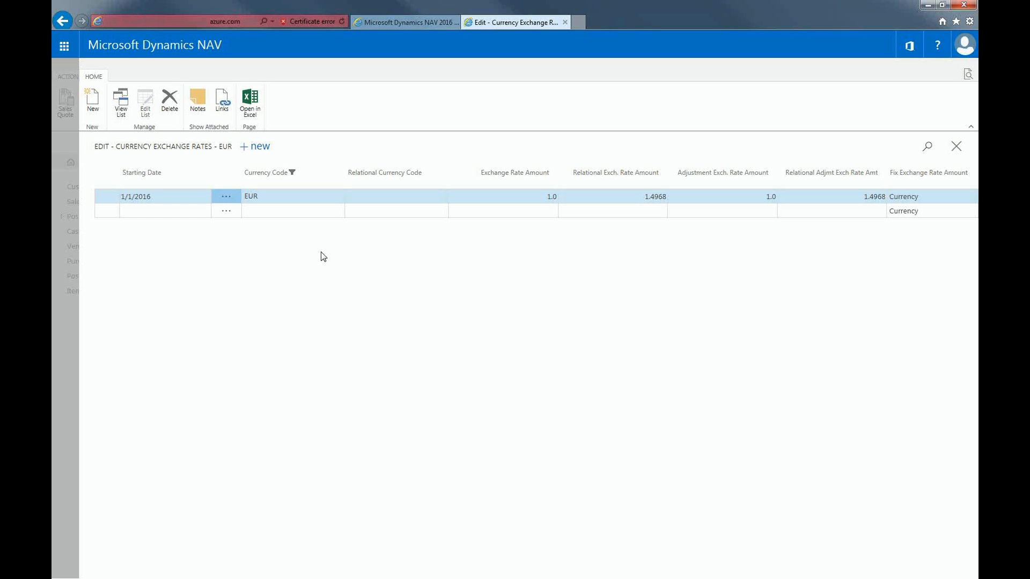
pyautogui.click(141, 172)
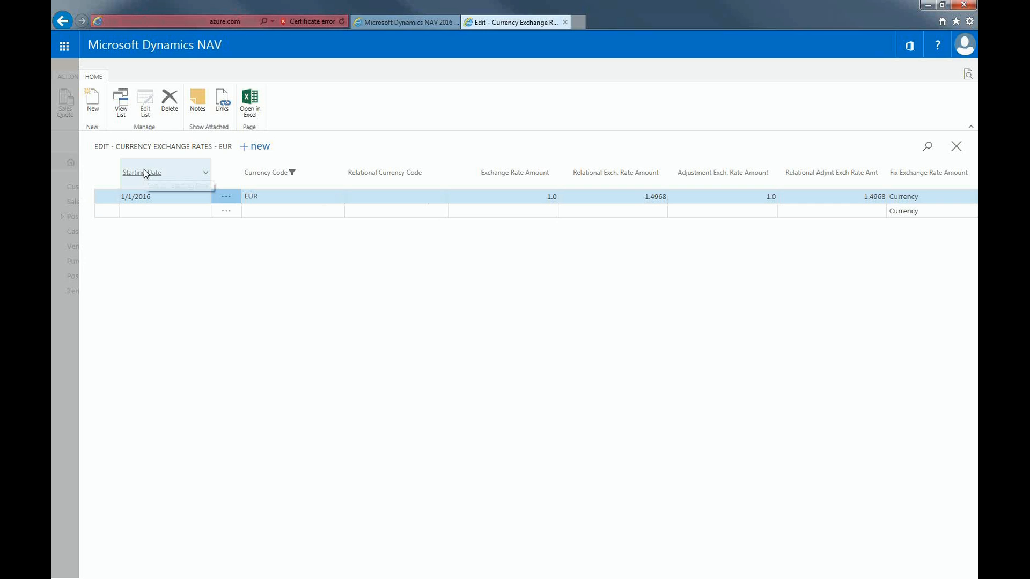
pyautogui.moveTo(143, 172)
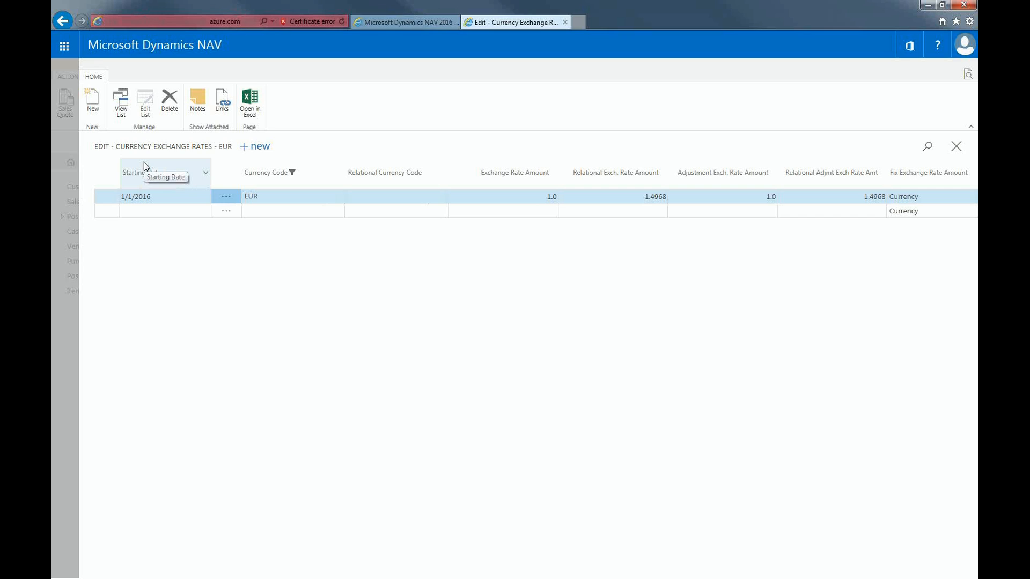
pyautogui.moveTo(142, 172)
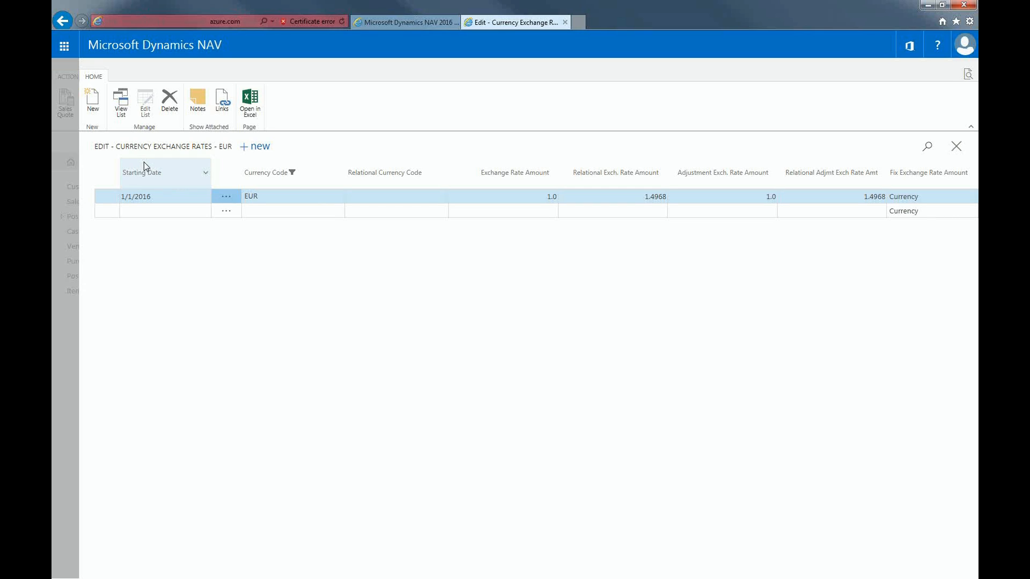
pyautogui.moveTo(372, 228)
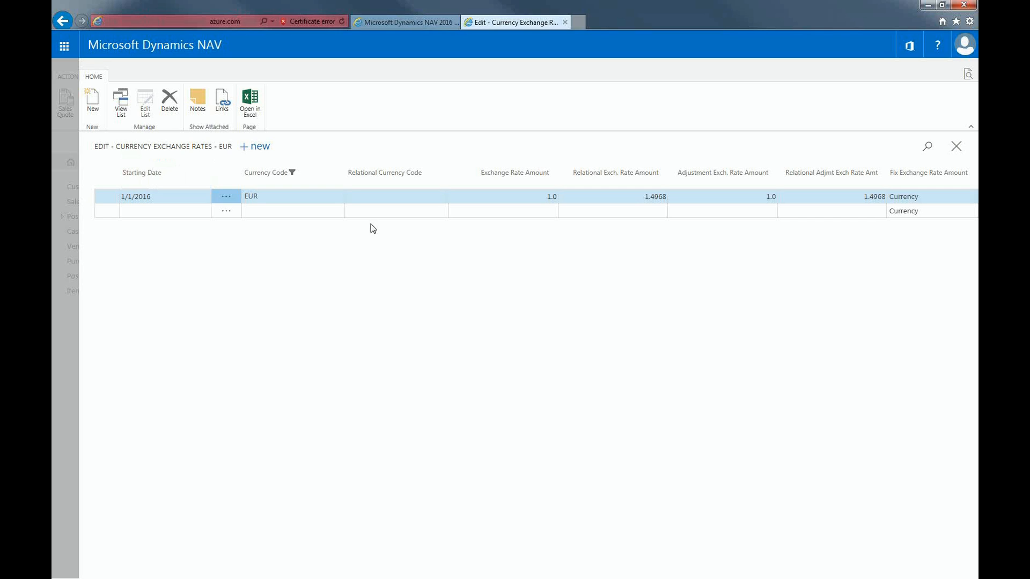
pyautogui.moveTo(408, 272)
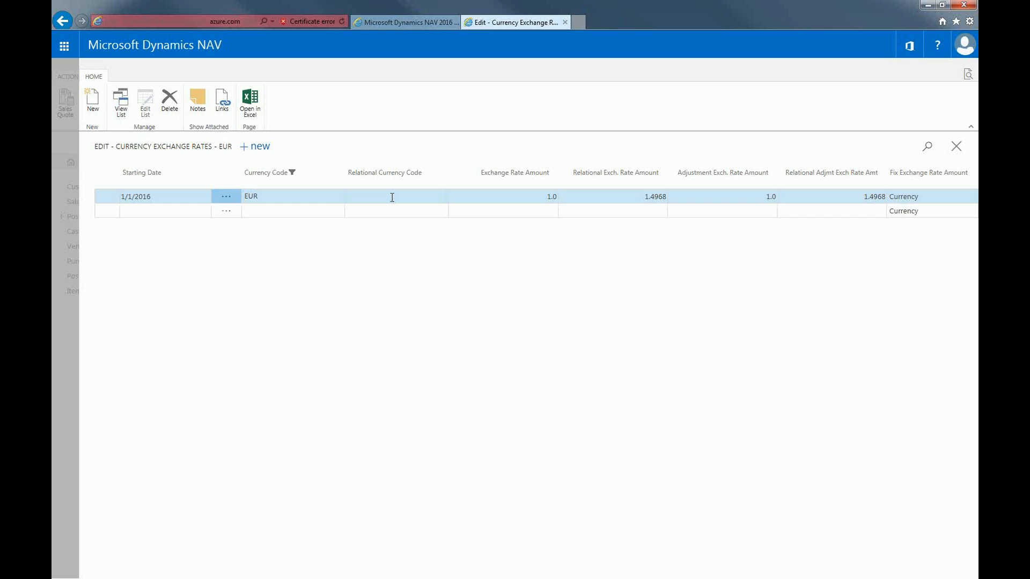
pyautogui.moveTo(288, 205)
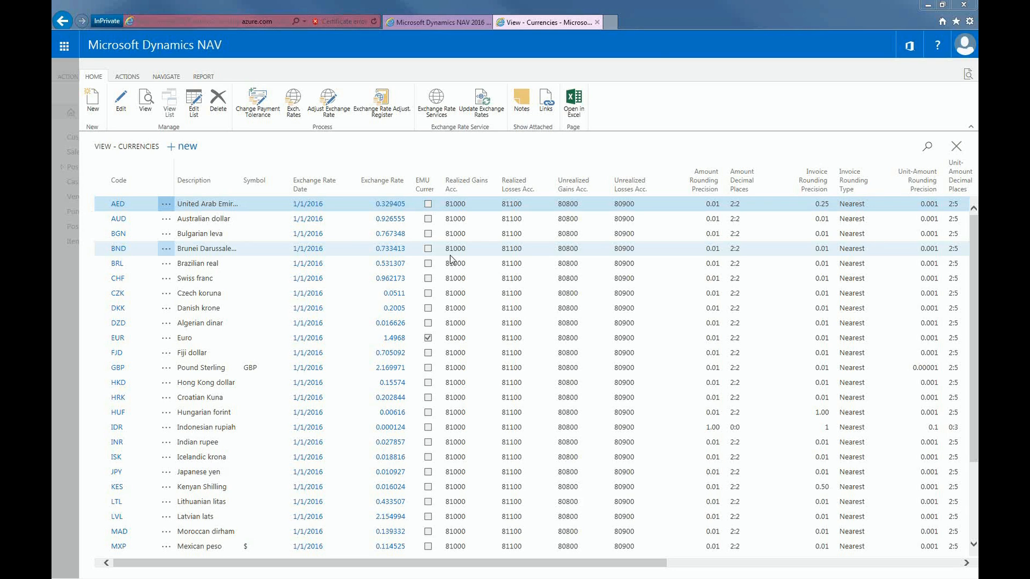
pyautogui.moveTo(491, 189)
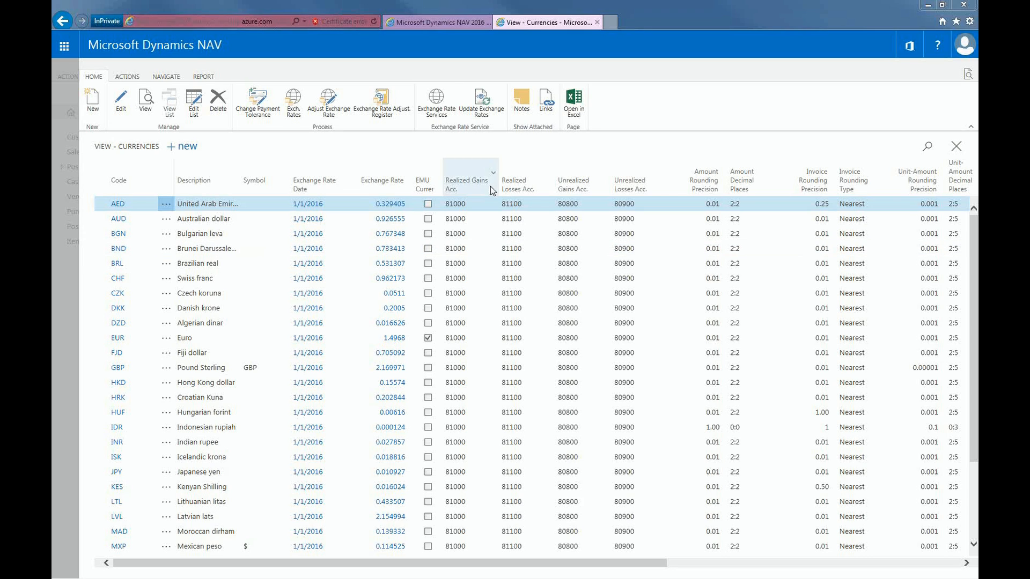
# Step: Open Exchange Rate Services, listing the not-enabled Yahoo Currency Exchange Rates service
pyautogui.click(436, 102)
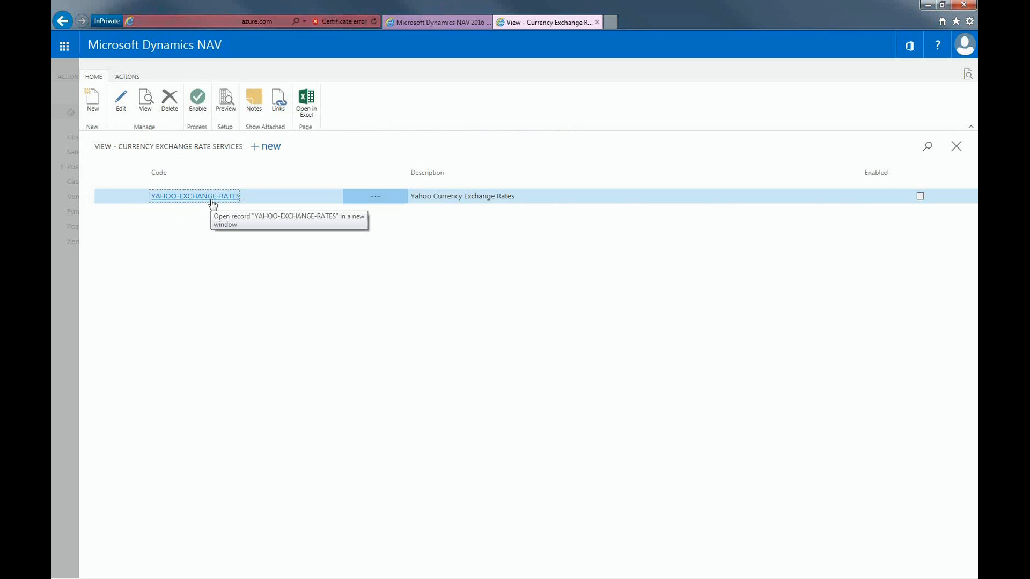
pyautogui.moveTo(211, 204)
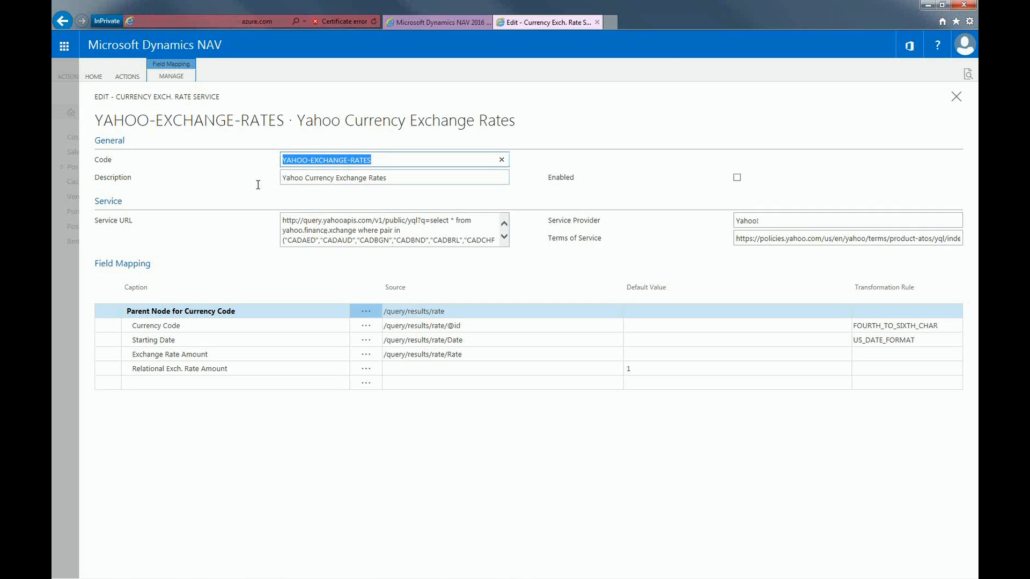
pyautogui.moveTo(294, 228)
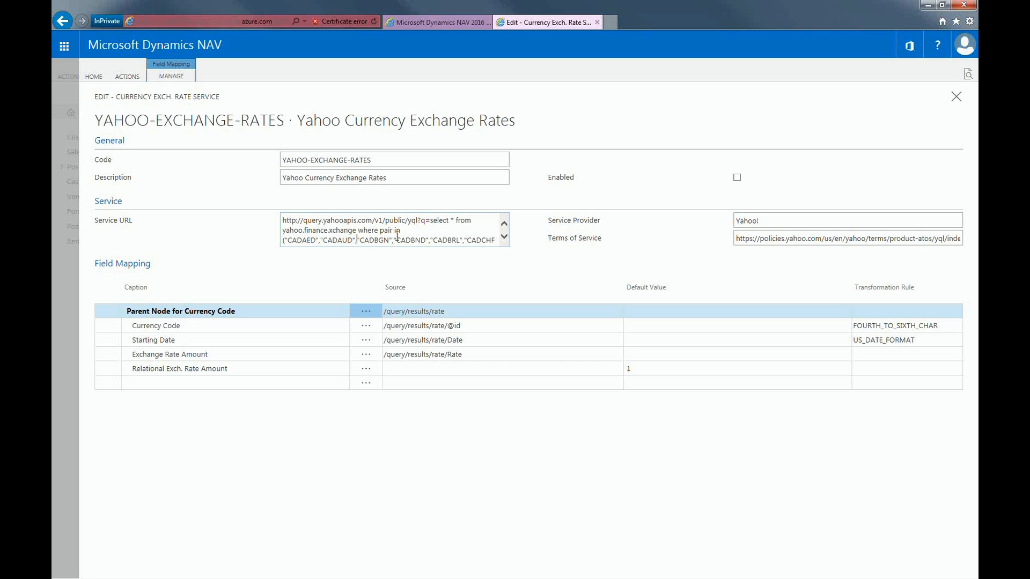
pyautogui.moveTo(575, 243)
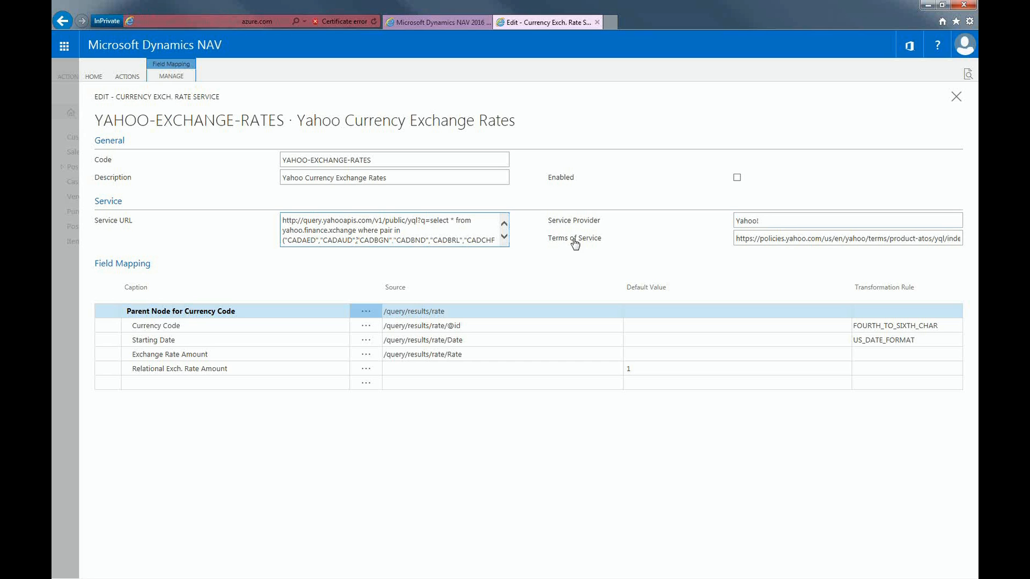
pyautogui.moveTo(624, 240)
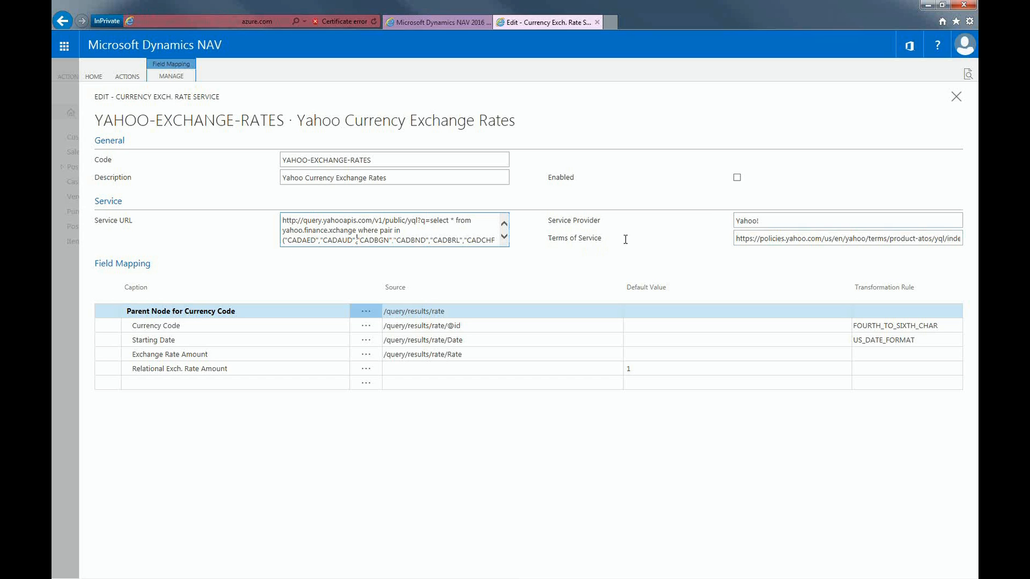
pyautogui.moveTo(253, 284)
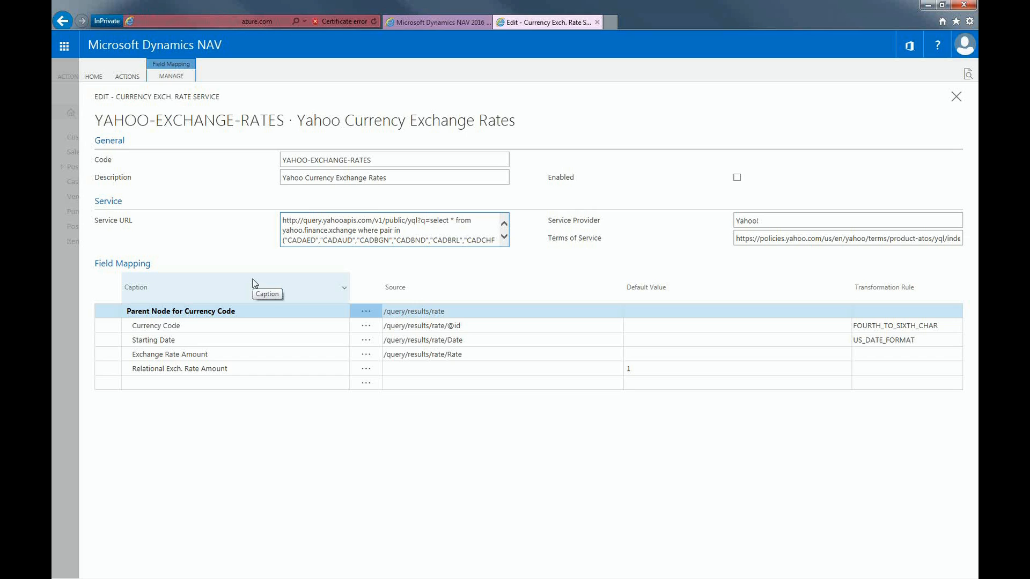
pyautogui.moveTo(254, 283)
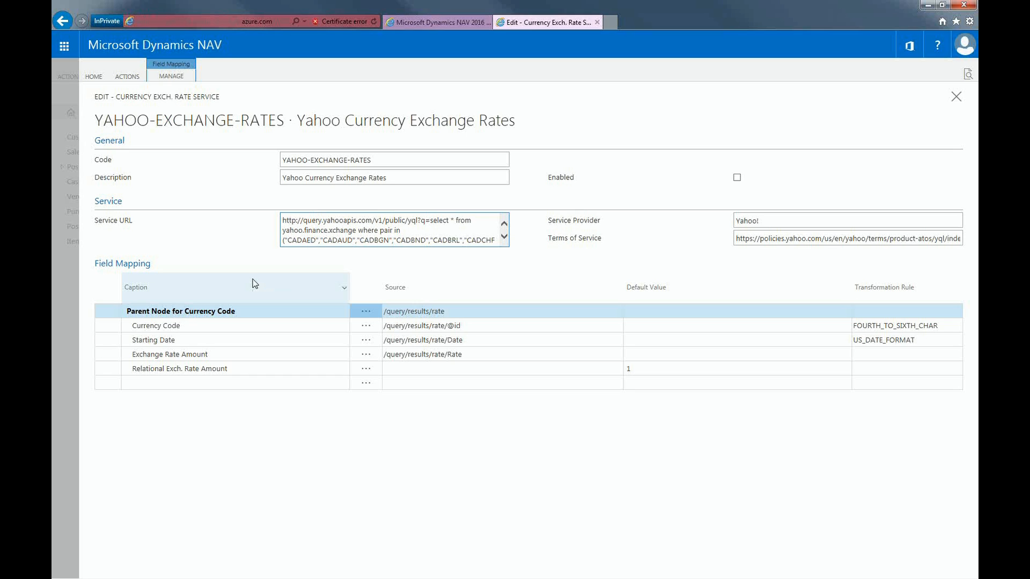
pyautogui.moveTo(217, 305)
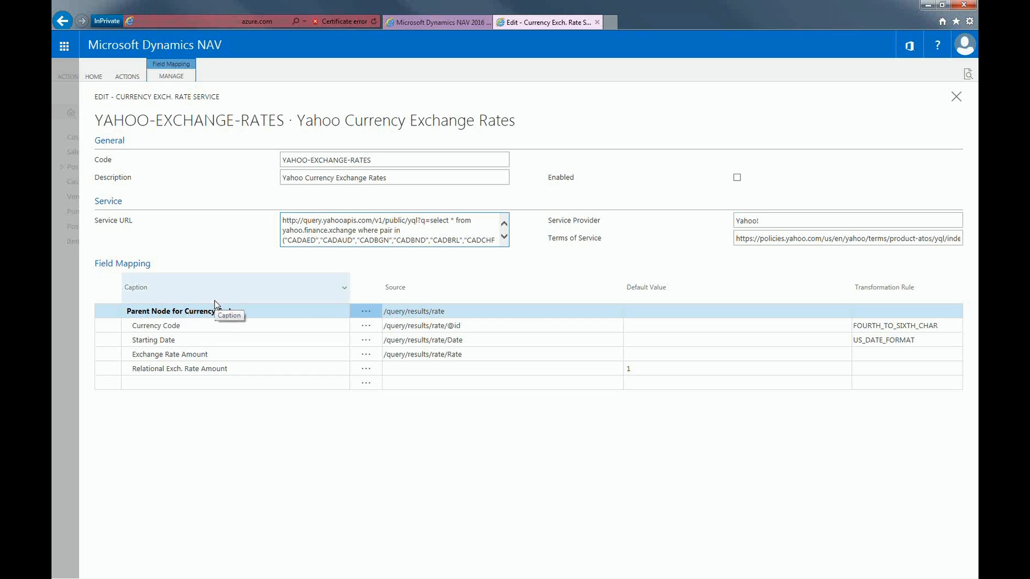
pyautogui.moveTo(217, 306)
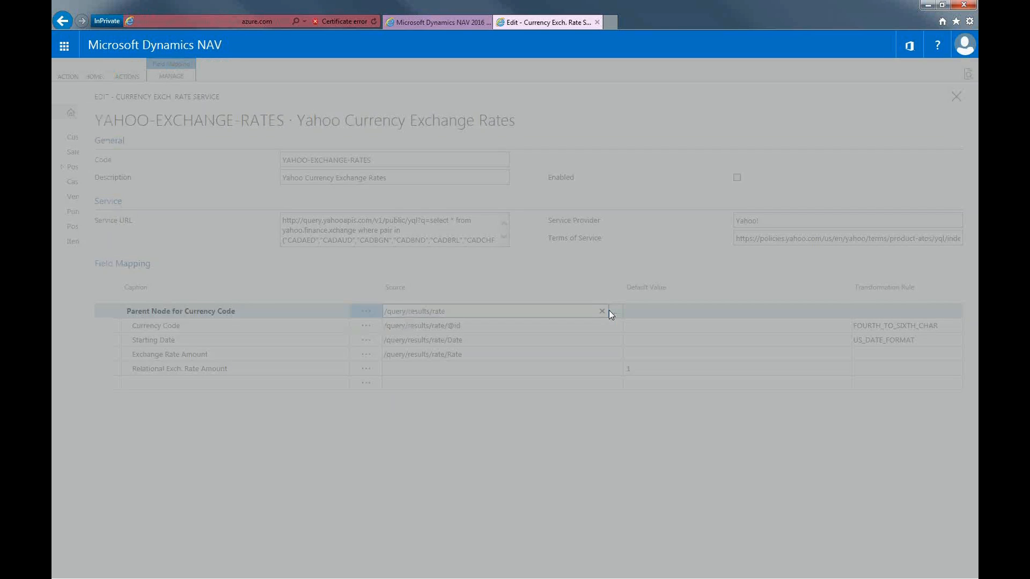
# Step: Set 'rate' as the parent node source and 'id' as the Currency Code source
pyautogui.click(366, 310)
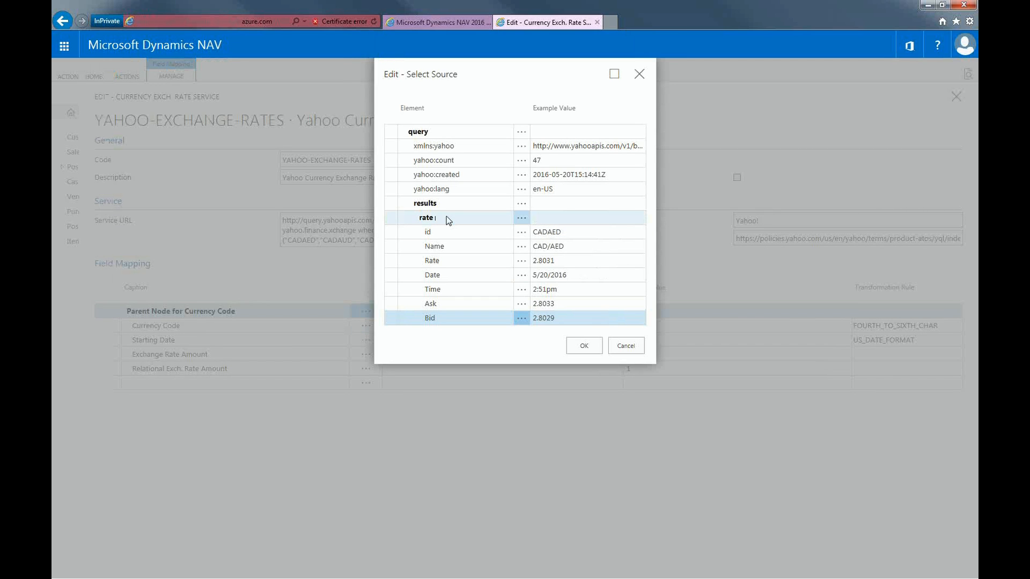
pyautogui.moveTo(454, 231)
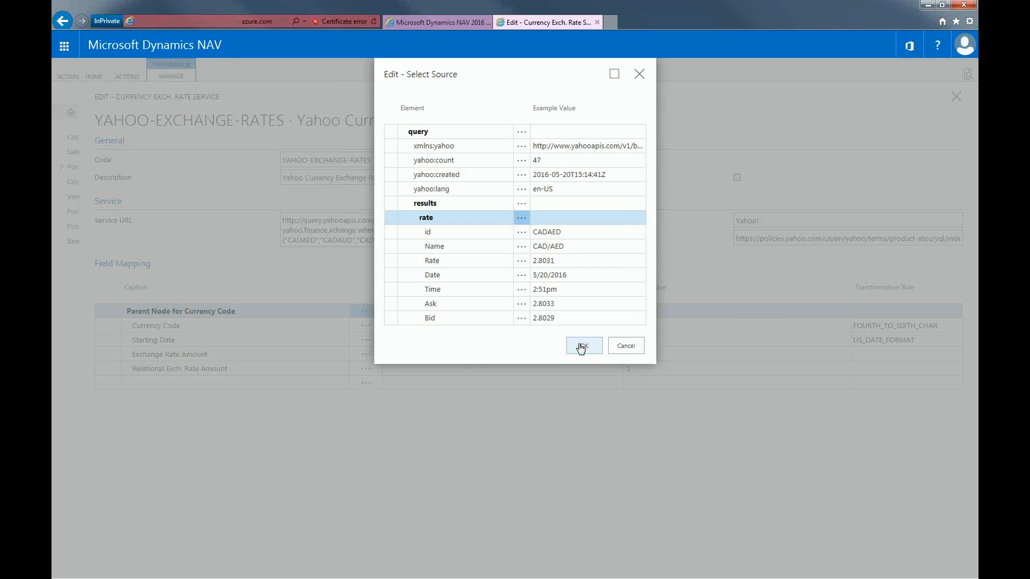
pyautogui.click(583, 346)
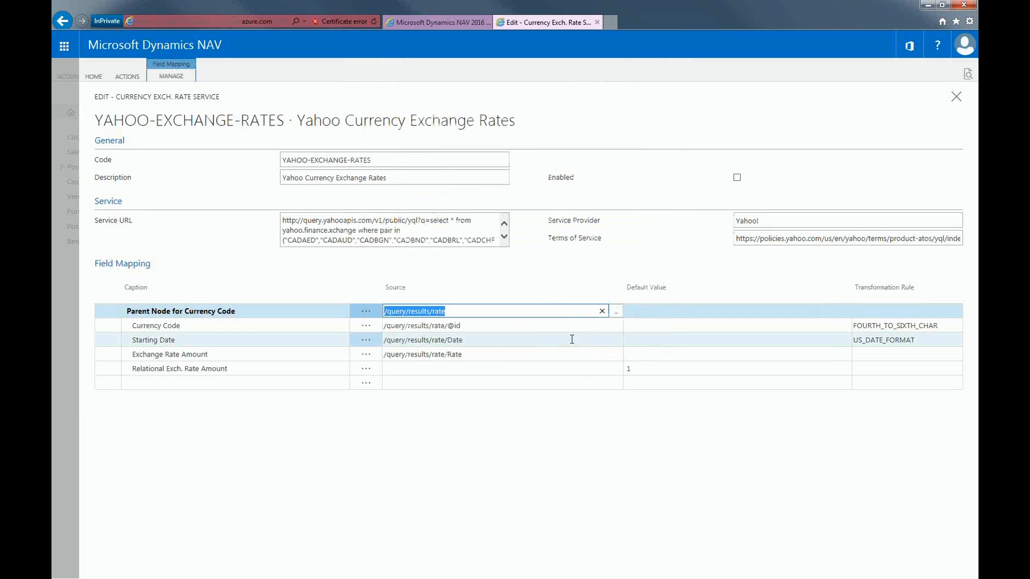
pyautogui.moveTo(323, 329)
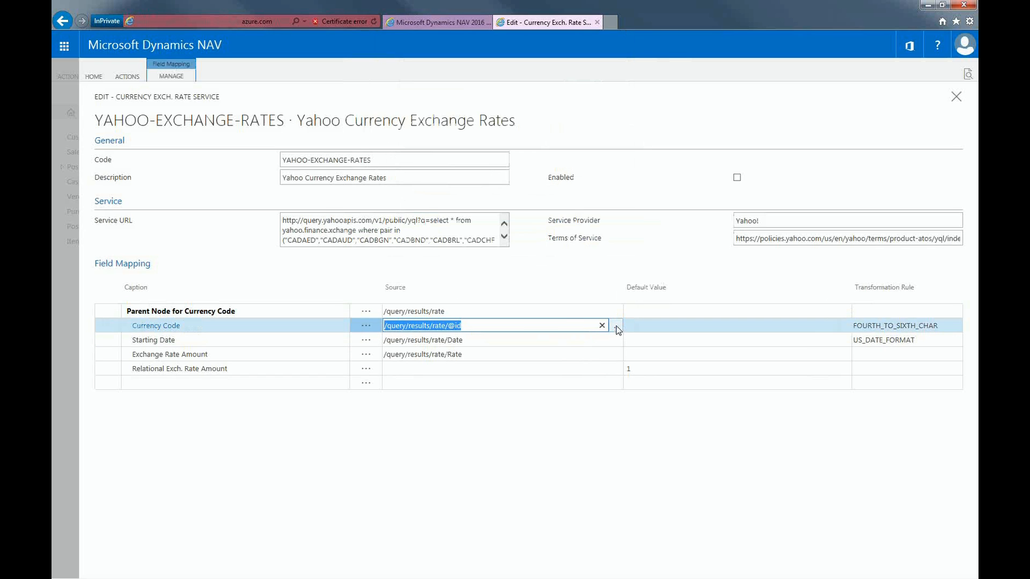
pyautogui.click(615, 325)
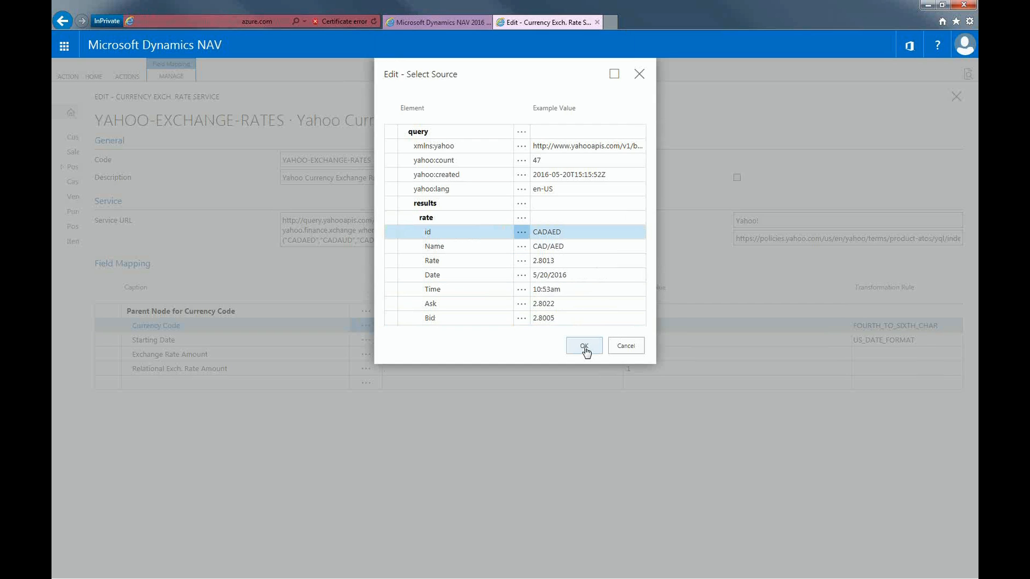
pyautogui.click(582, 346)
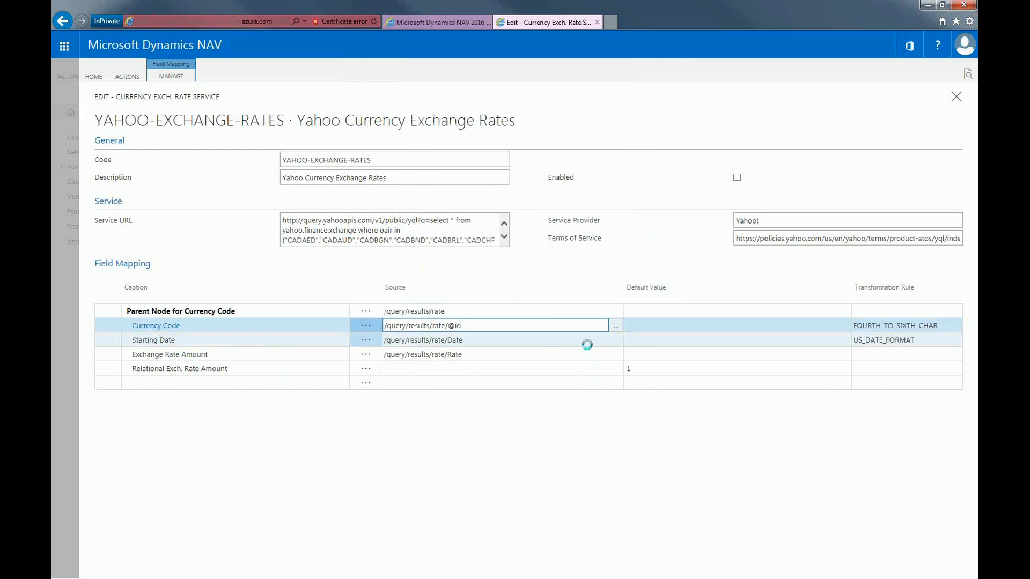
# Step: Map Starting Date to the Date element and Exchange Rate Amount to Rate
pyautogui.click(424, 340)
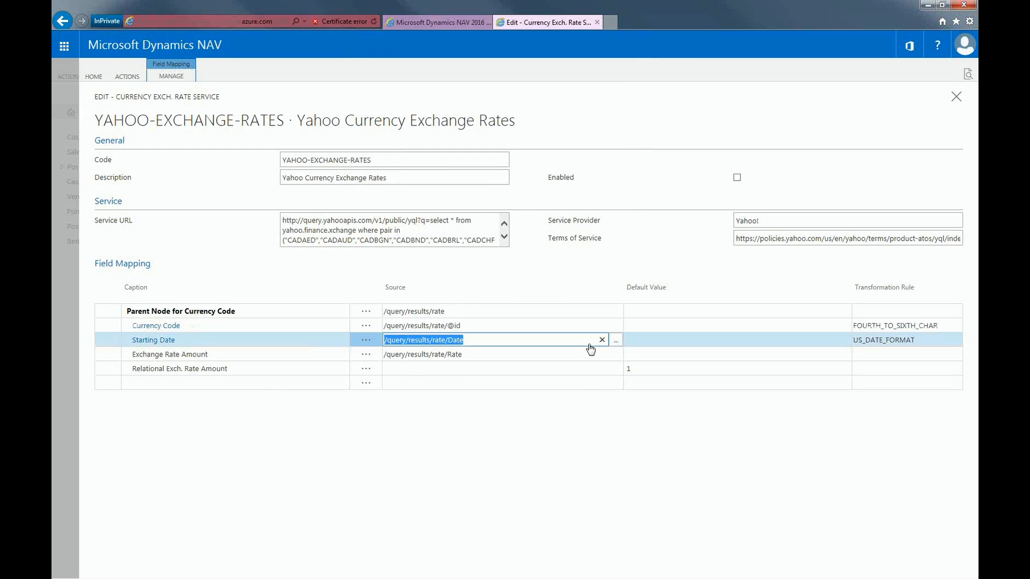
pyautogui.click(615, 340)
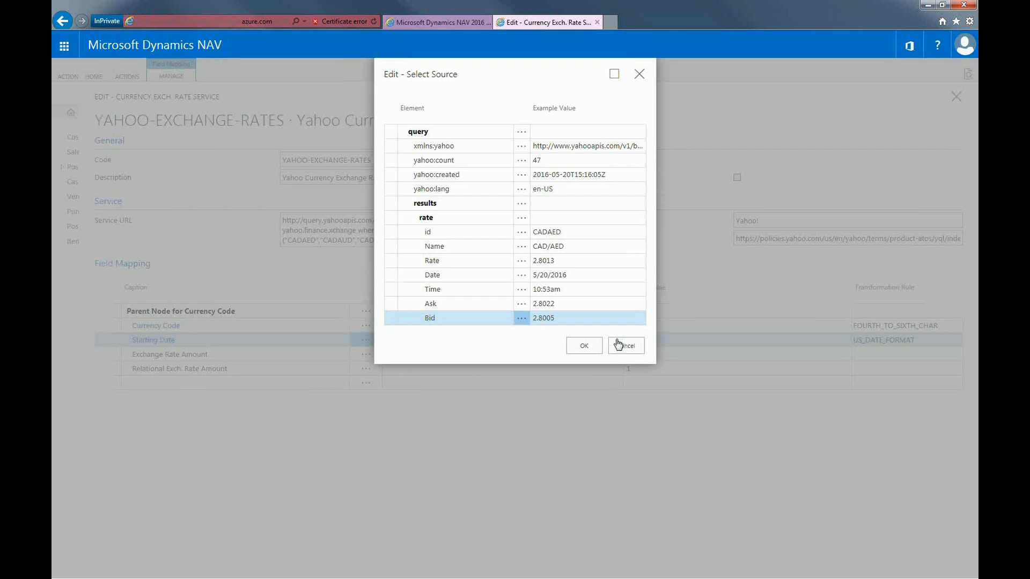
pyautogui.click(432, 275)
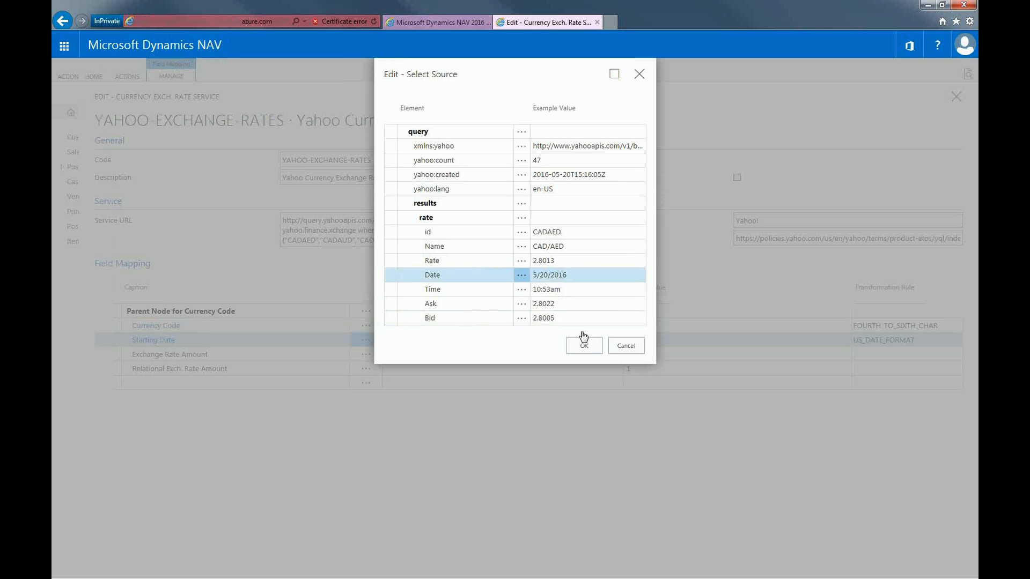
pyautogui.click(583, 345)
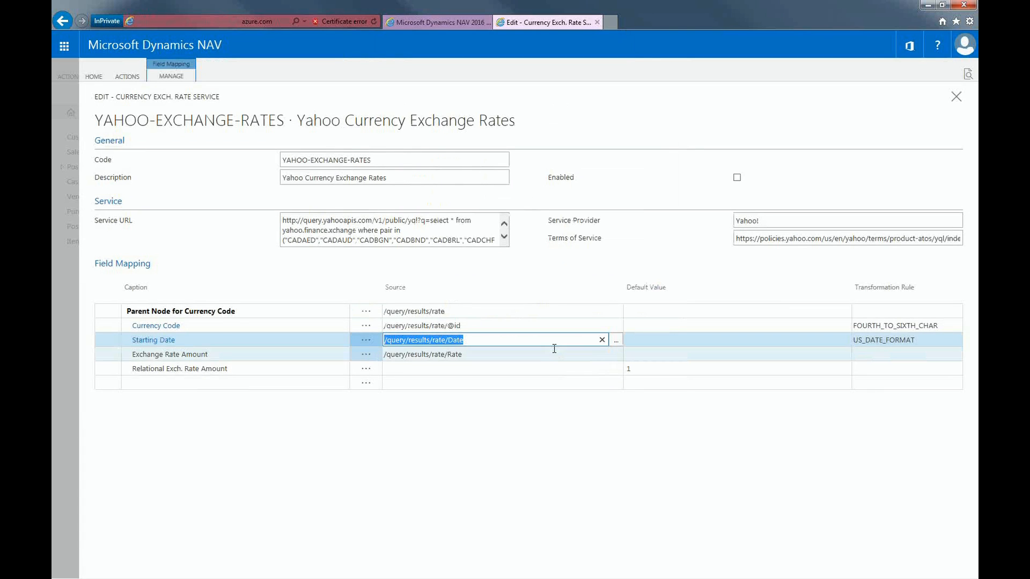
pyautogui.click(422, 354)
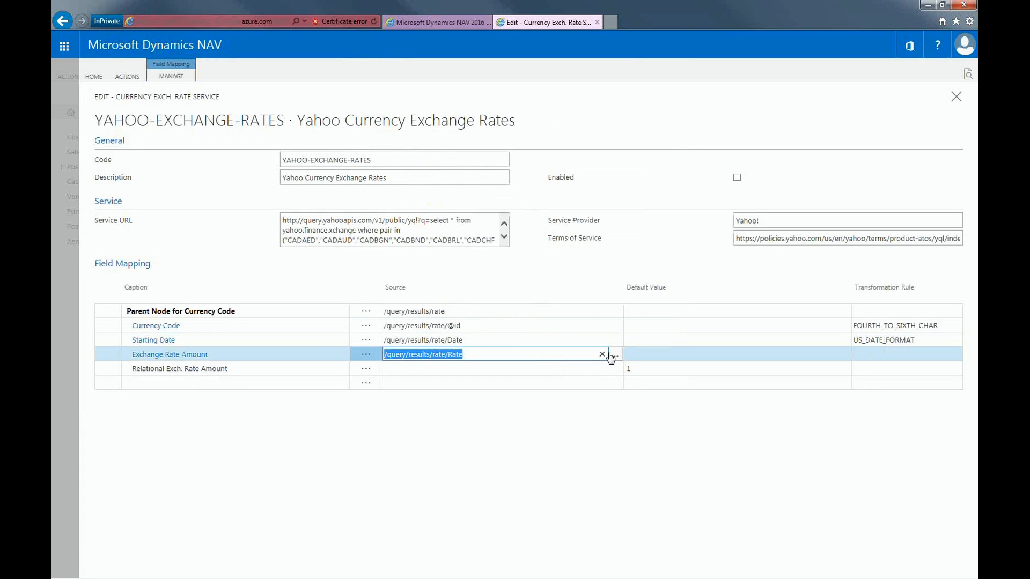
pyautogui.click(614, 354)
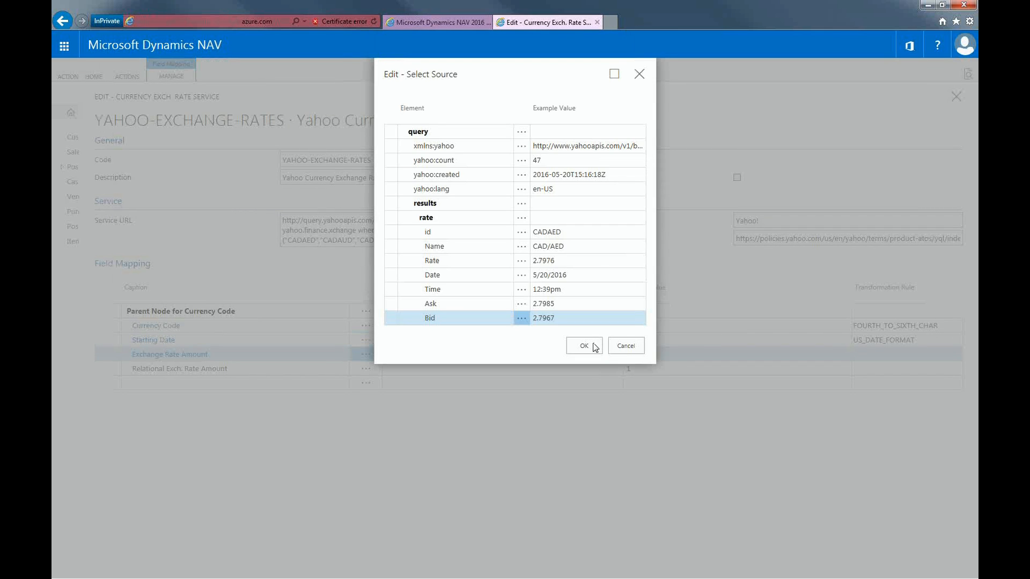
pyautogui.click(432, 260)
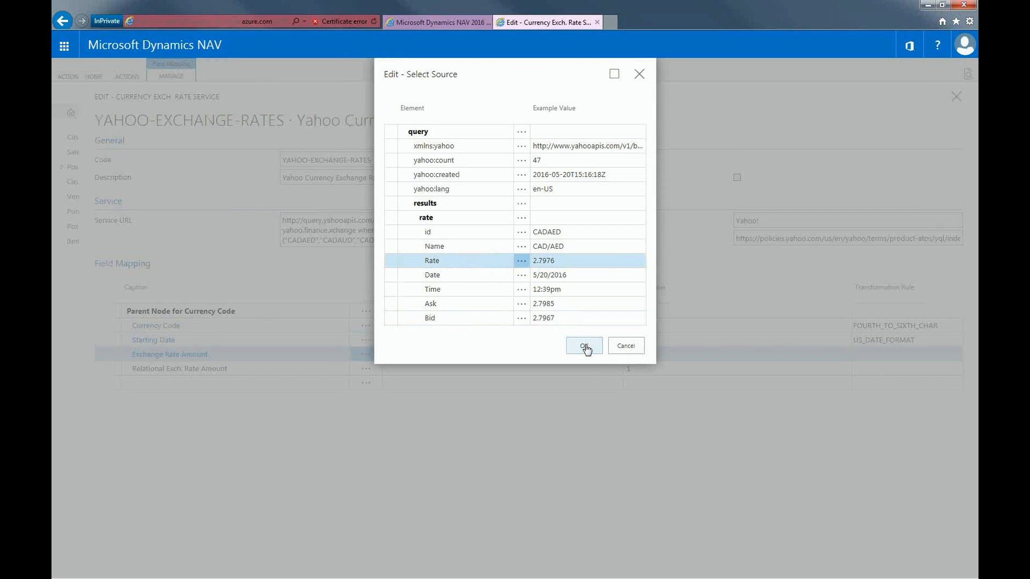
pyautogui.click(583, 346)
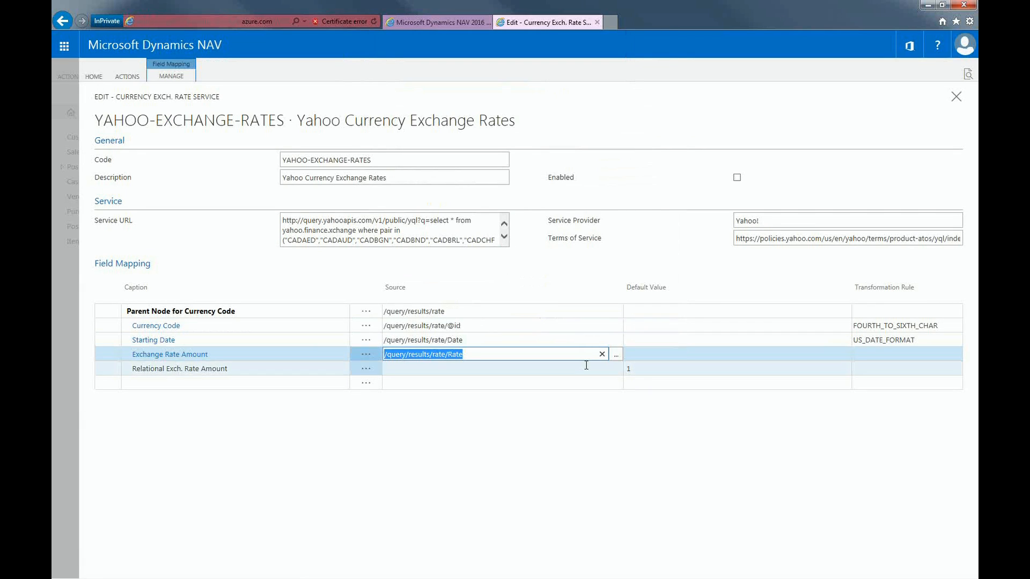
pyautogui.moveTo(594, 372)
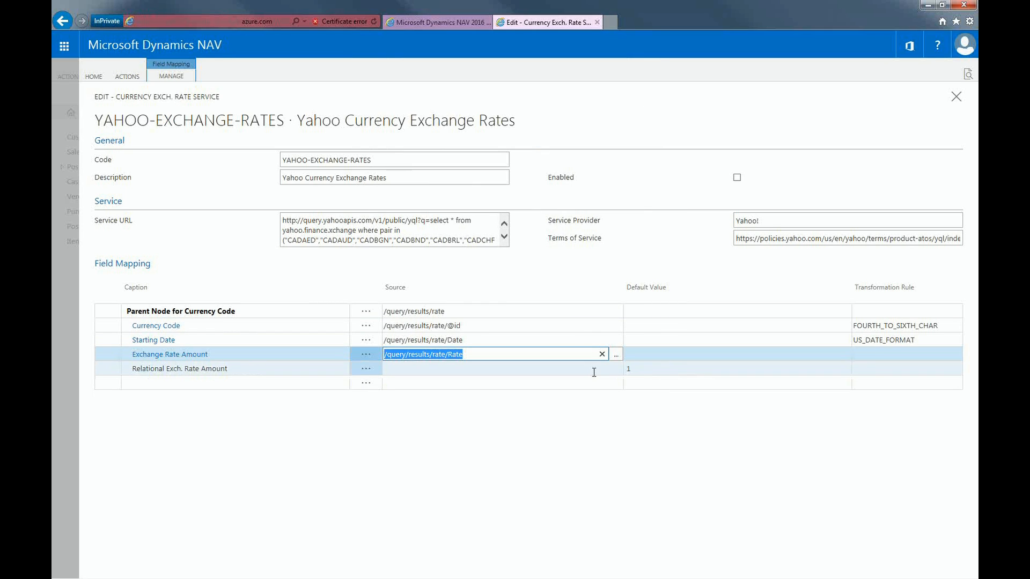
pyautogui.moveTo(660, 372)
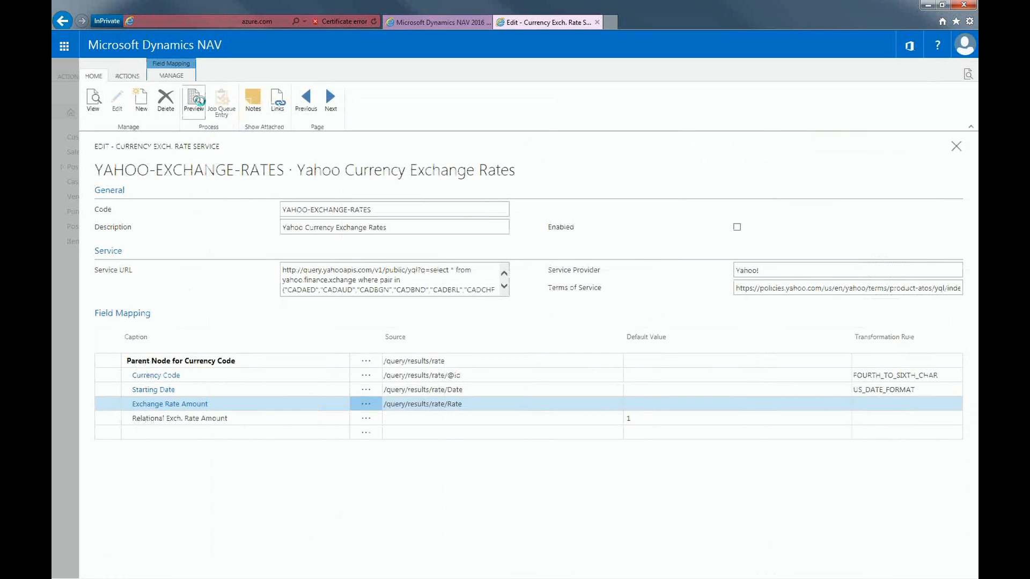
pyautogui.click(194, 102)
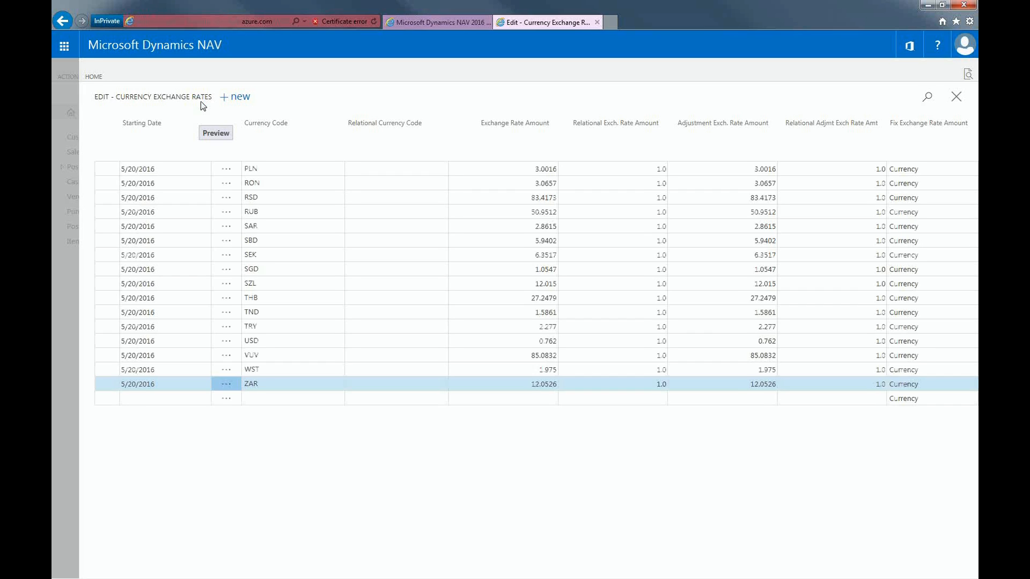
pyautogui.scroll(3)
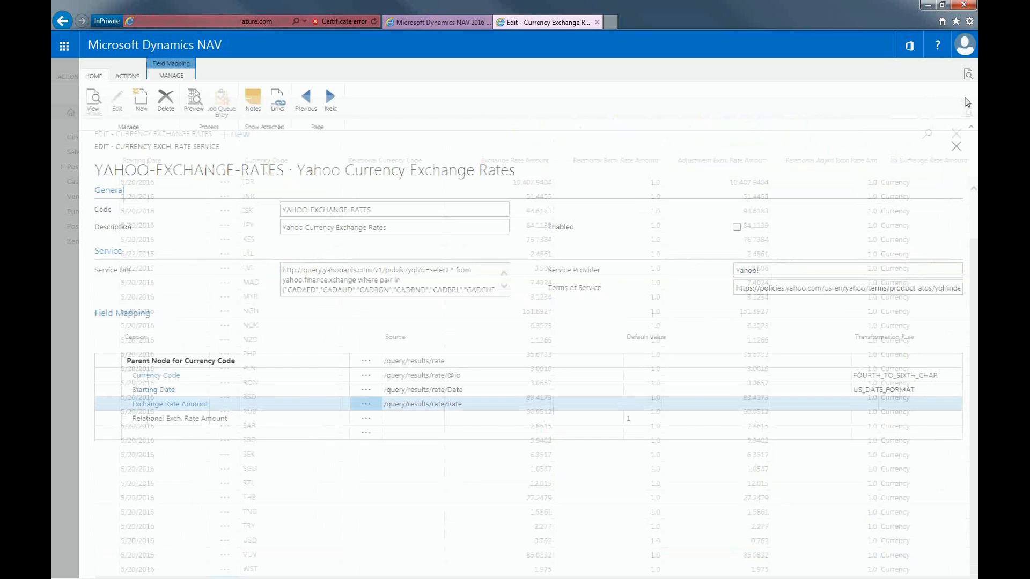
# Step: Tick Enabled on the Yahoo service, decline opening Job Queue Entries, and close the card
pyautogui.click(738, 226)
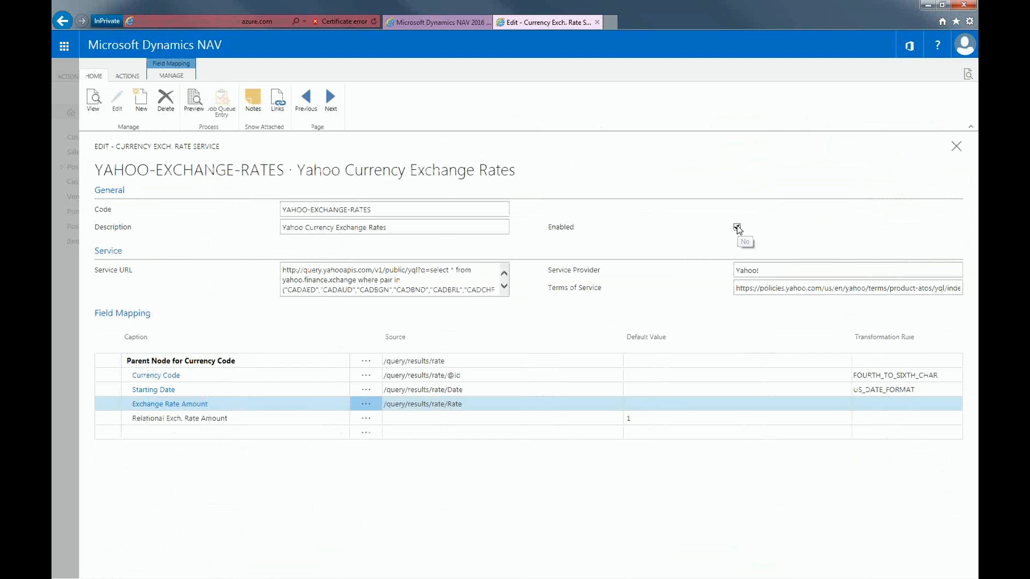
pyautogui.click(737, 227)
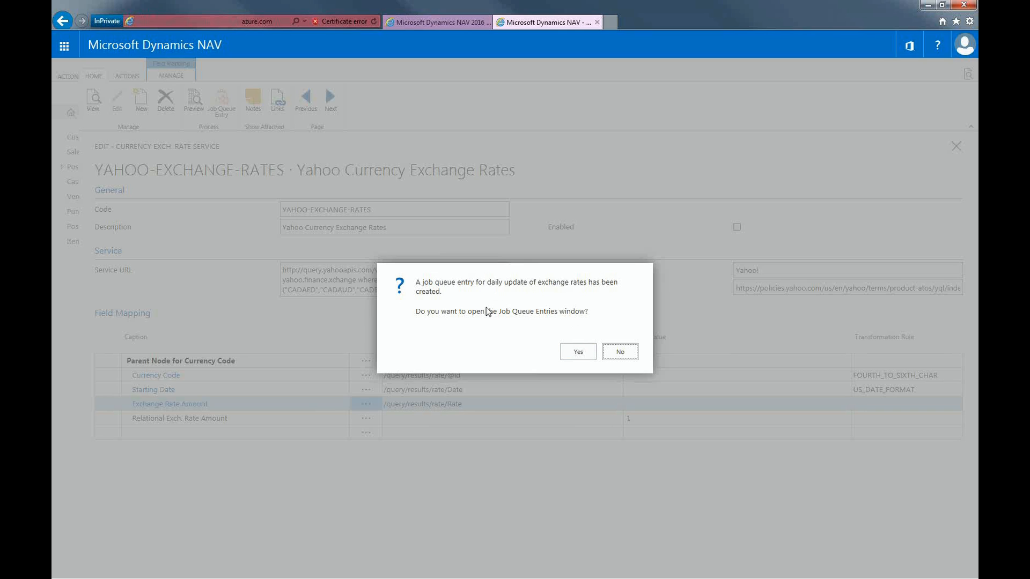
pyautogui.moveTo(618, 349)
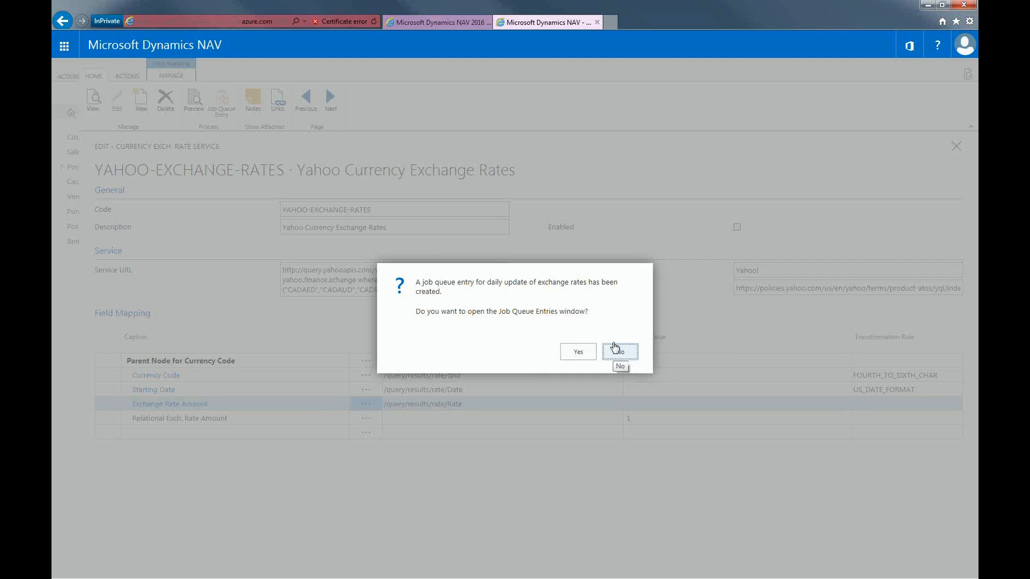
pyautogui.click(618, 351)
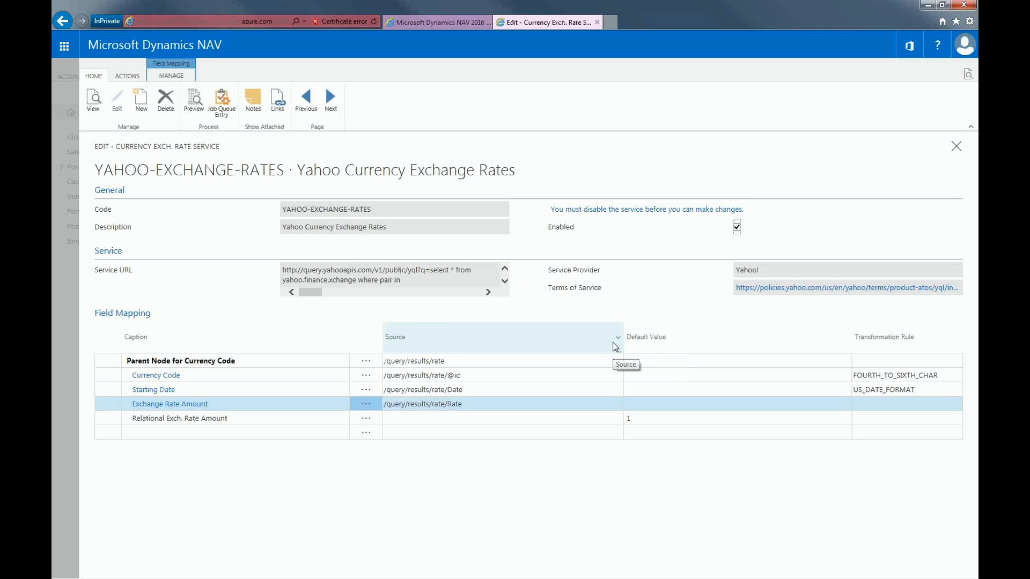
pyautogui.moveTo(944, 193)
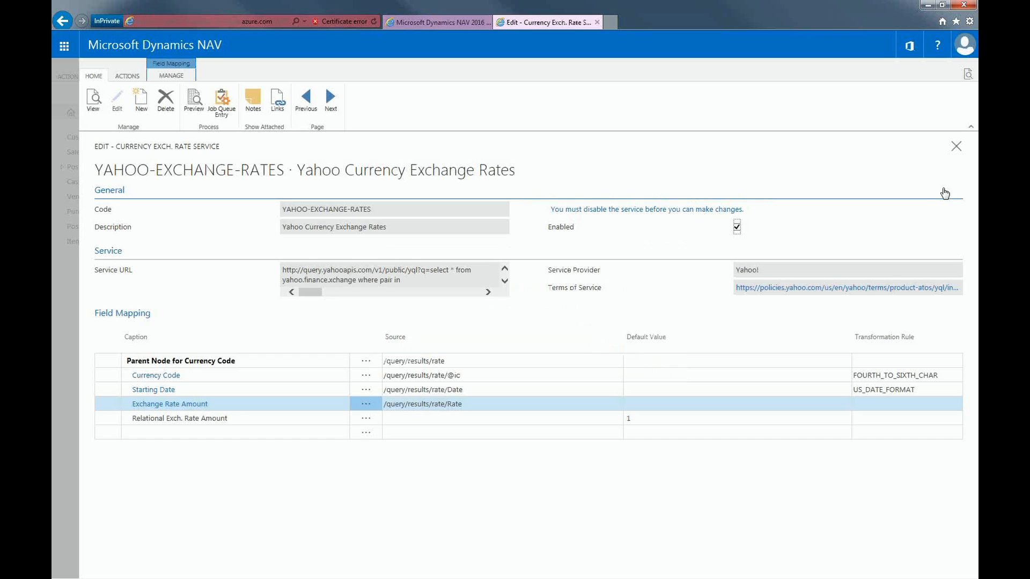
pyautogui.moveTo(962, 154)
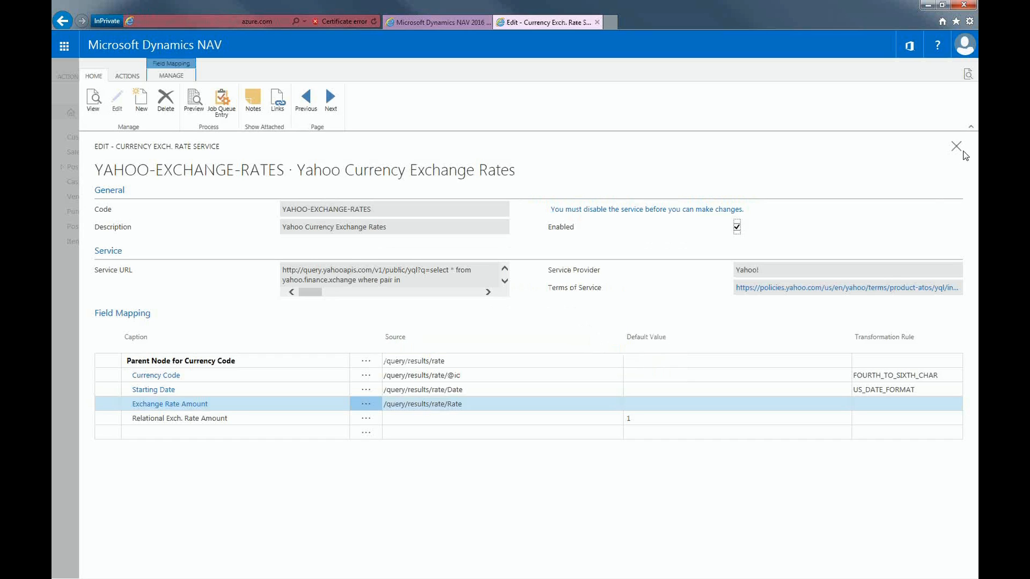
pyautogui.moveTo(960, 149)
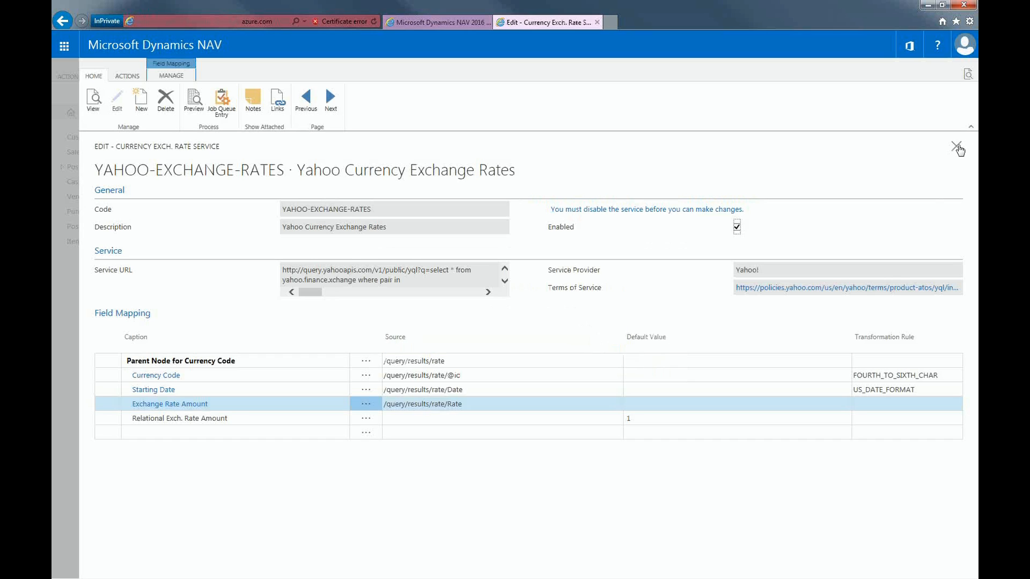
pyautogui.click(959, 147)
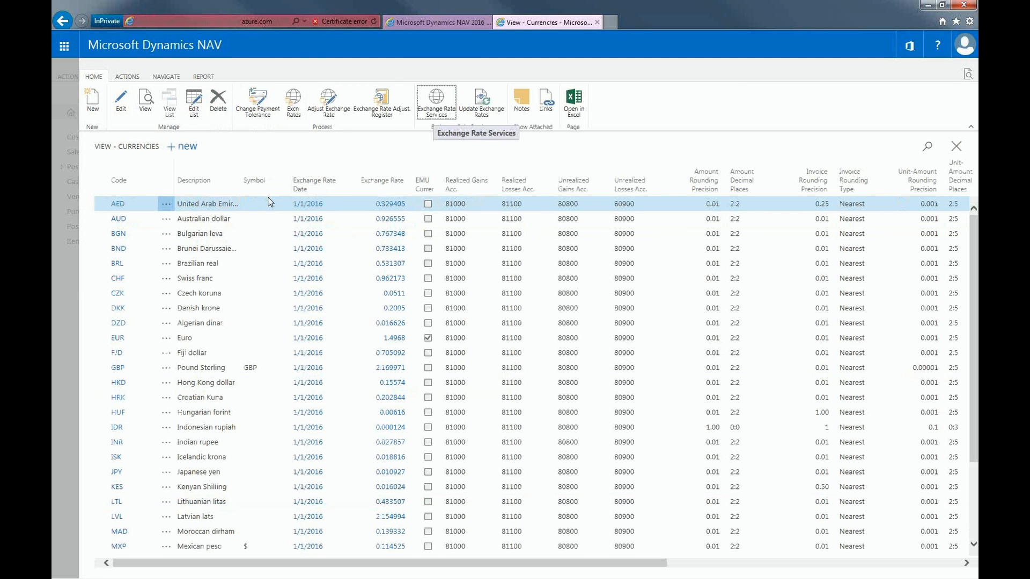
pyautogui.moveTo(263, 198)
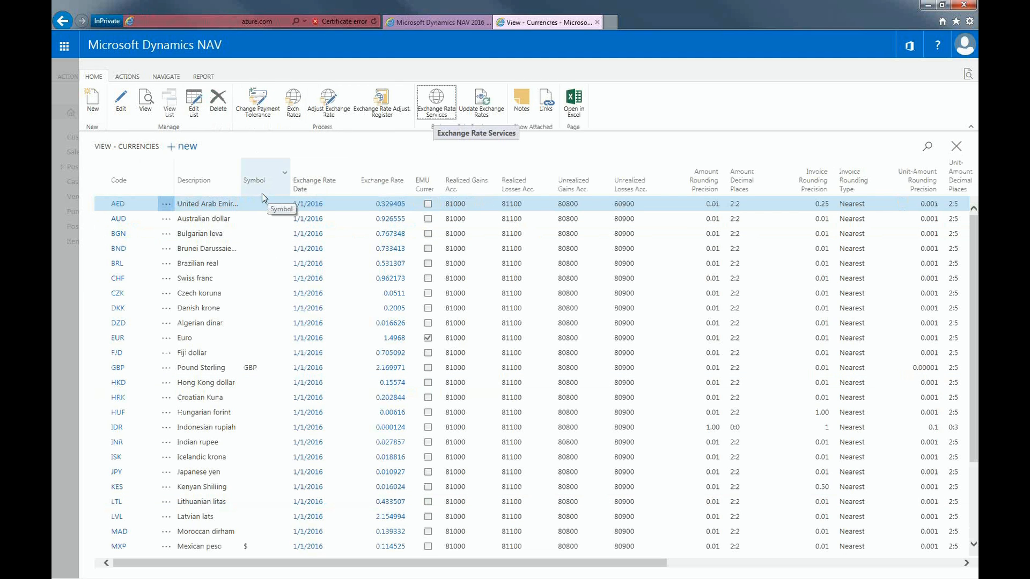
pyautogui.moveTo(480, 102)
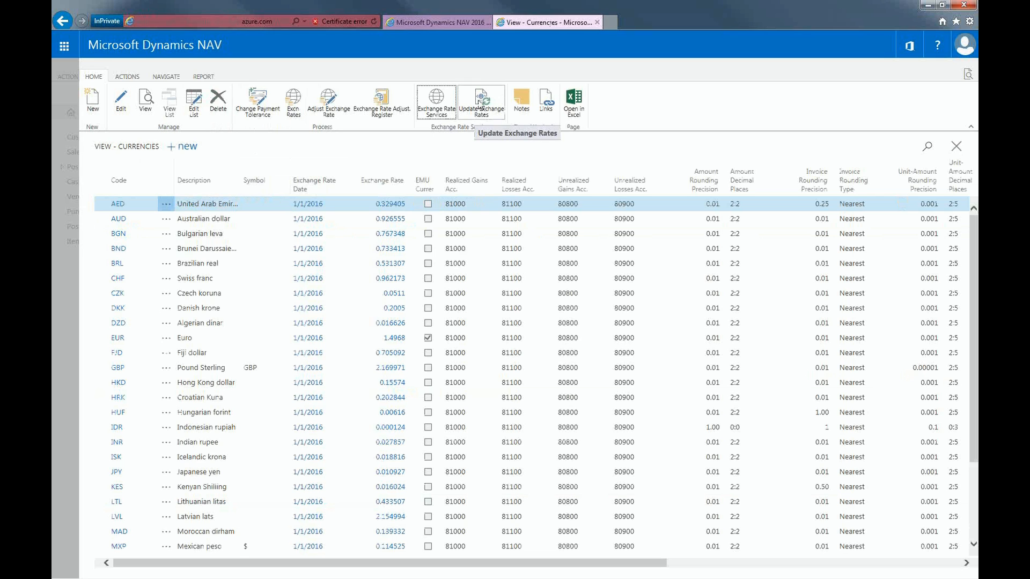
pyautogui.moveTo(480, 100)
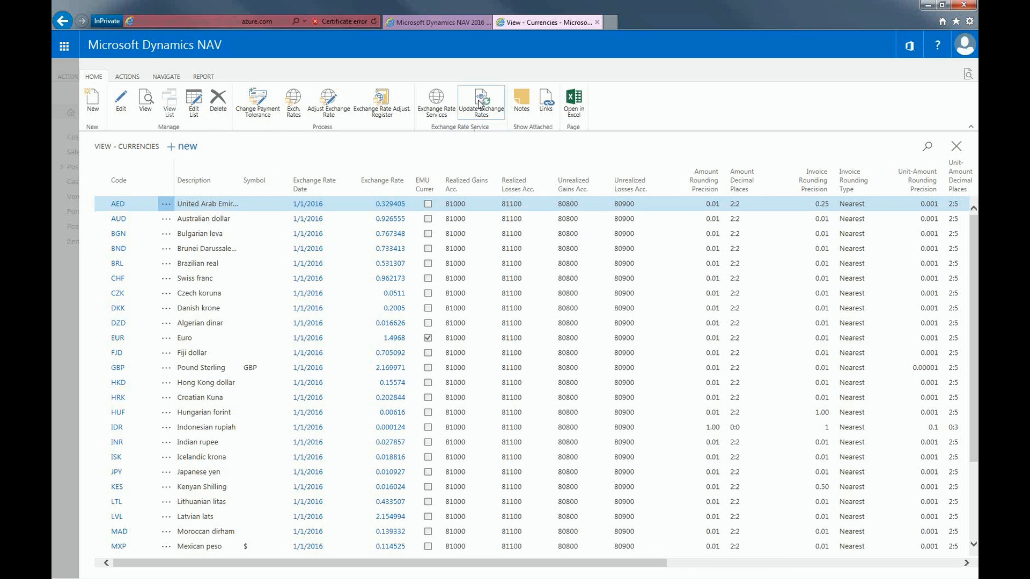
# Step: Update exchange rates so most currencies carry 5/20/2016 rates, e.g. EUR 1.470372
pyautogui.click(480, 100)
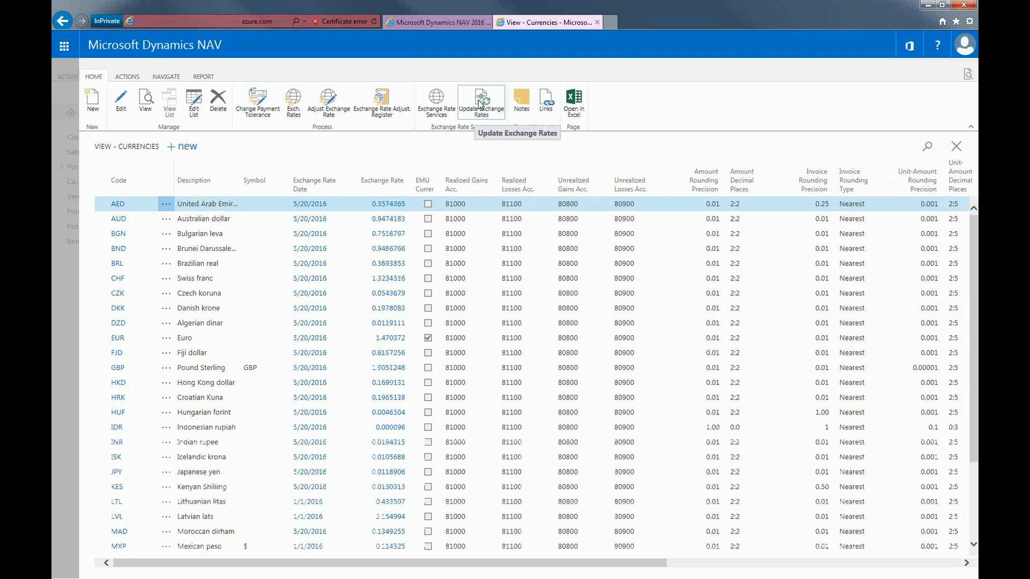
pyautogui.moveTo(386, 206)
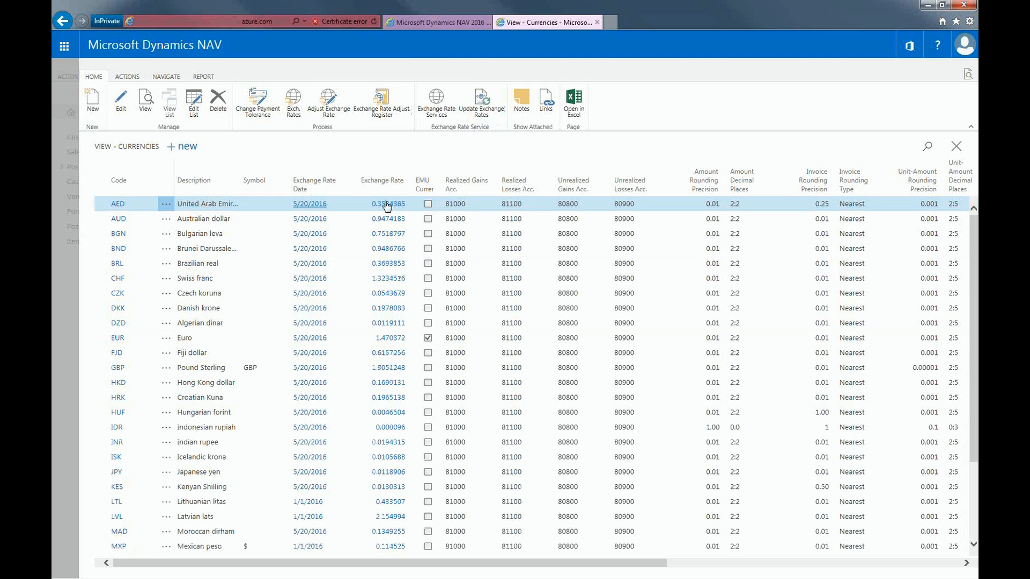
pyautogui.moveTo(310, 203)
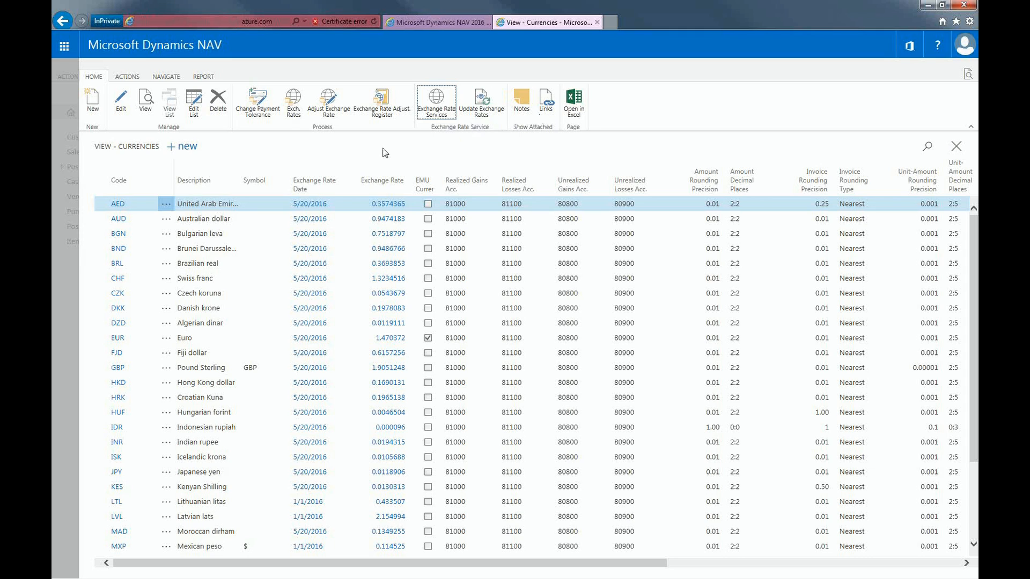
pyautogui.click(435, 102)
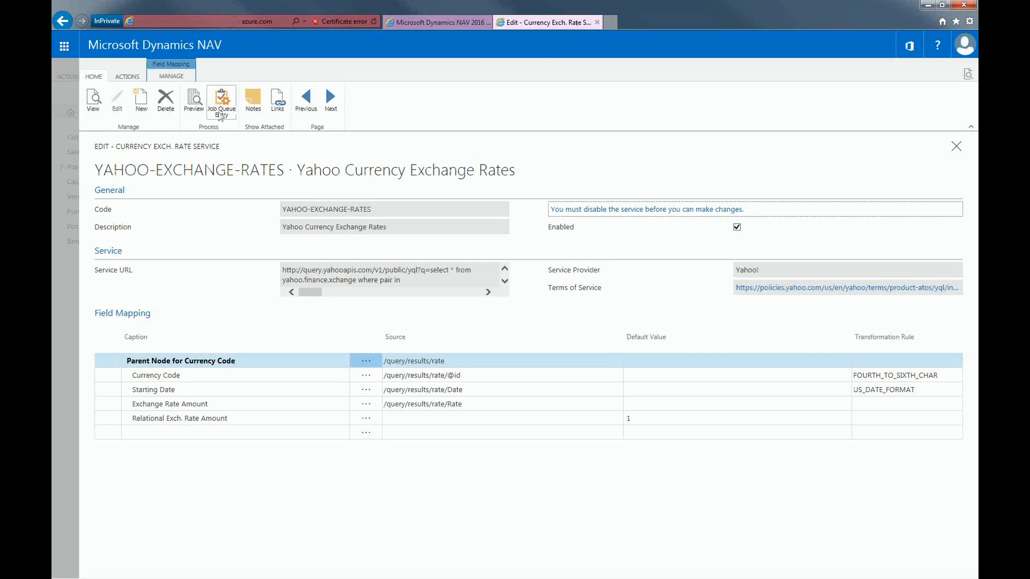
# Step: Check the job queue entry's daily recurrence every 5 minutes from 8:00 AM, then close it
pyautogui.click(221, 102)
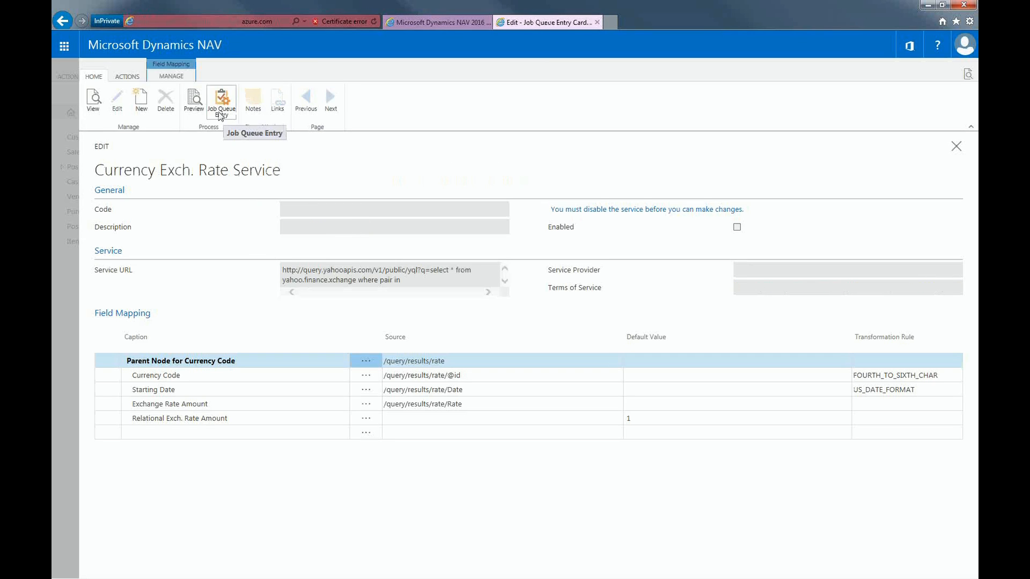
pyautogui.click(221, 102)
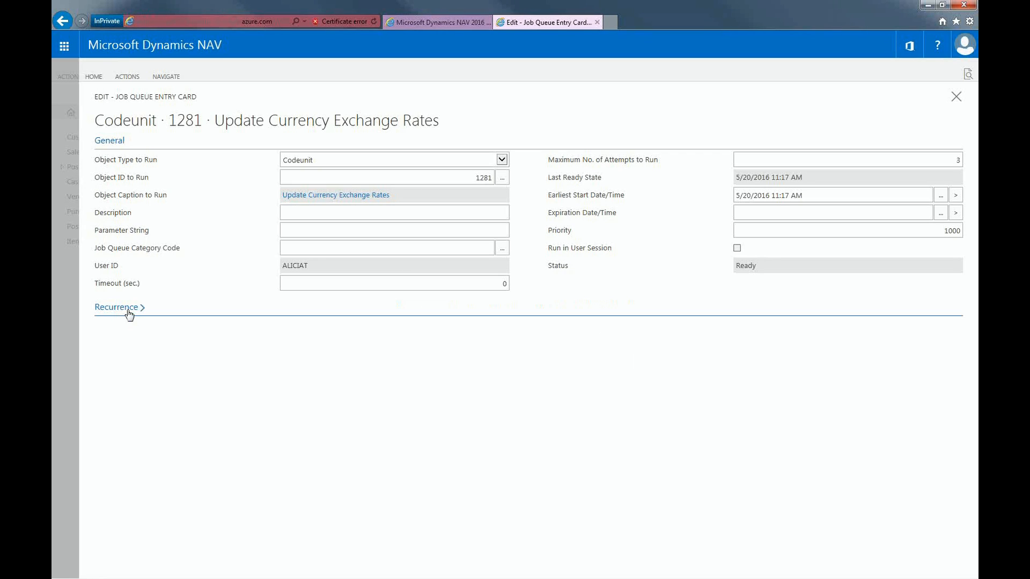
pyautogui.click(116, 307)
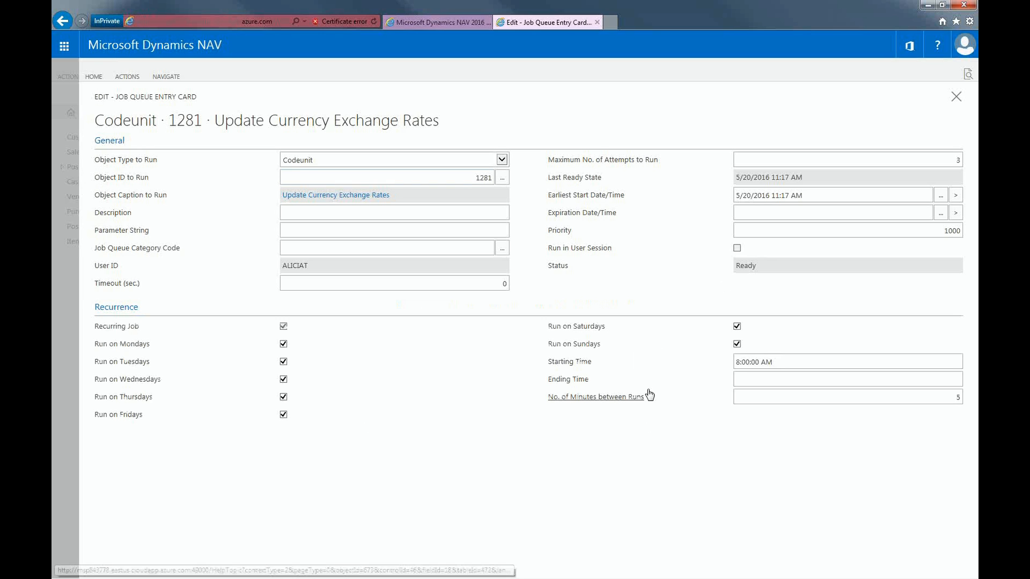
pyautogui.click(956, 96)
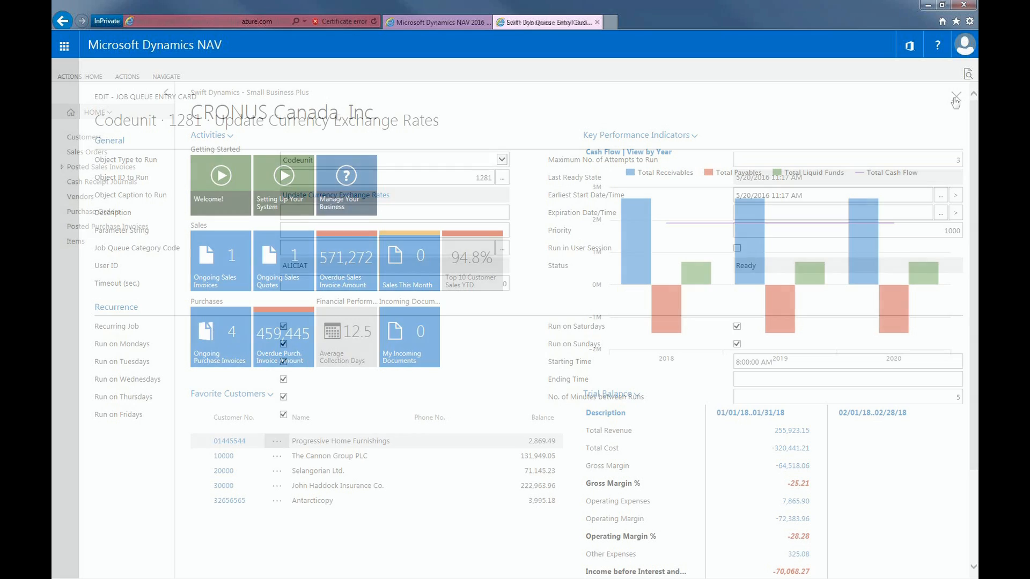
pyautogui.click(957, 97)
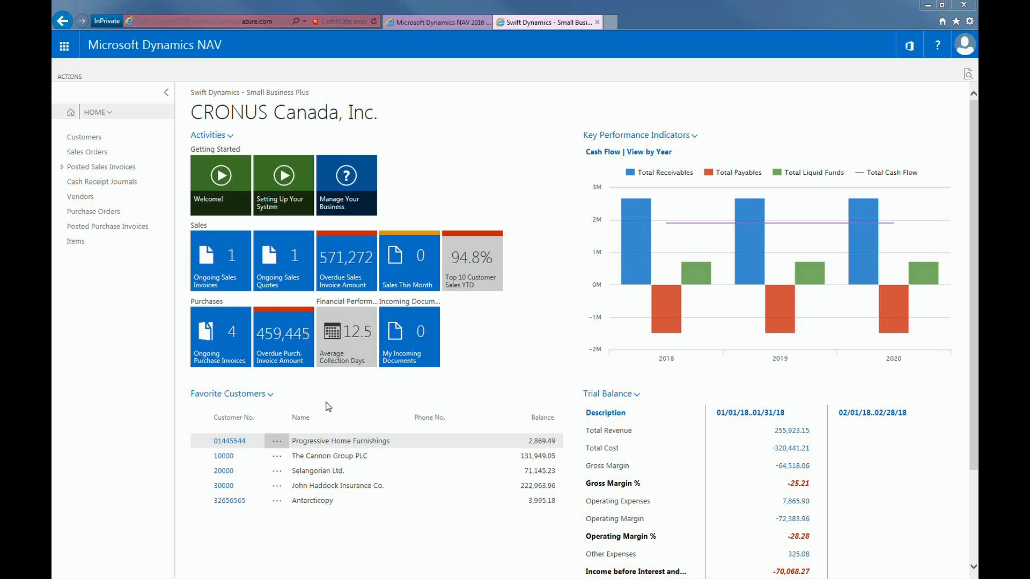
pyautogui.moveTo(85, 137)
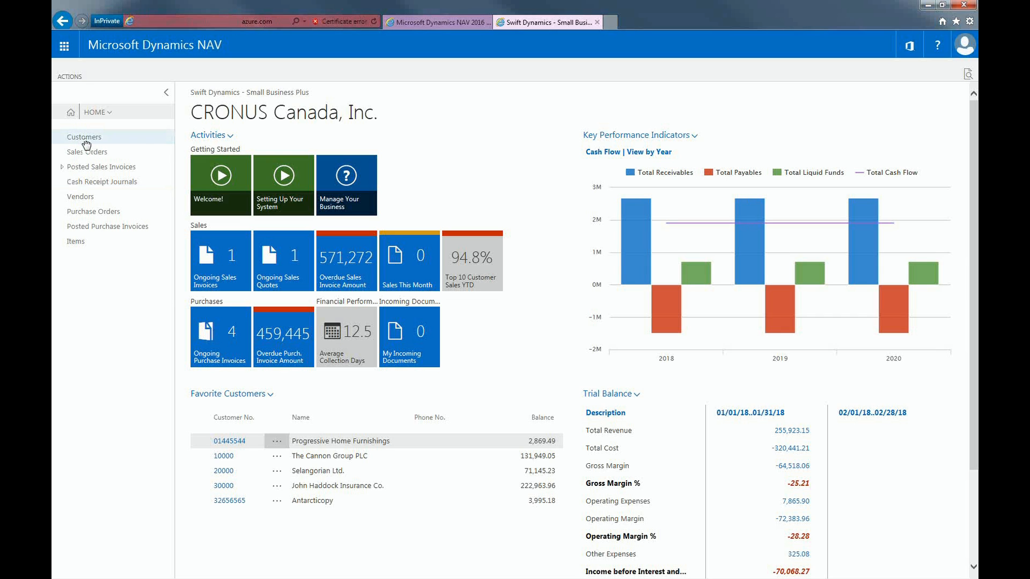
# Step: Open a customer card, view its empty Currency Code under Foreign Trade, and close it
pyautogui.click(84, 137)
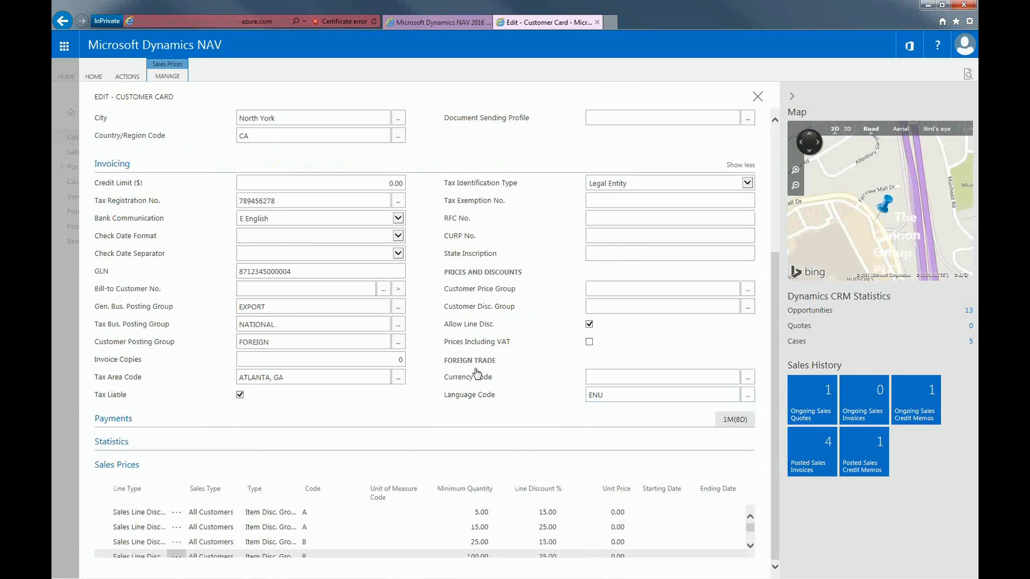
pyautogui.click(664, 377)
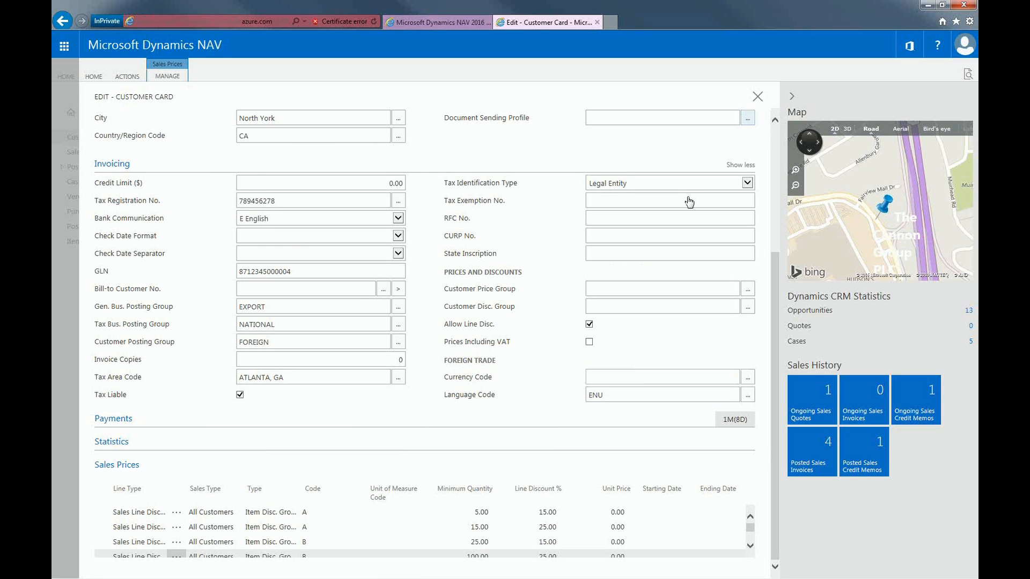
pyautogui.click(758, 96)
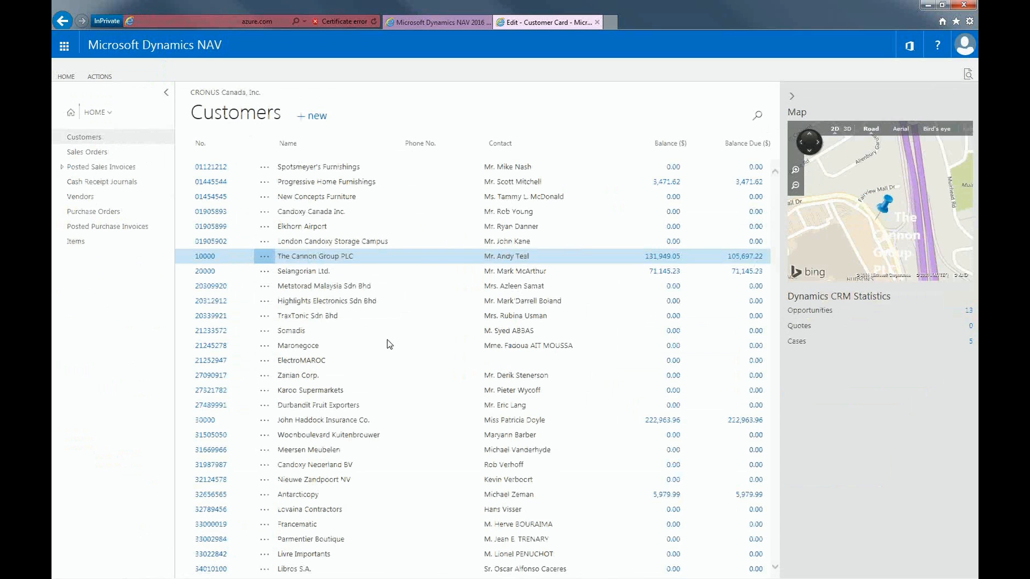
# Step: Check vendor 01254796 Progressive Home Furnishings shows currency EUR, then close its card
pyautogui.click(80, 197)
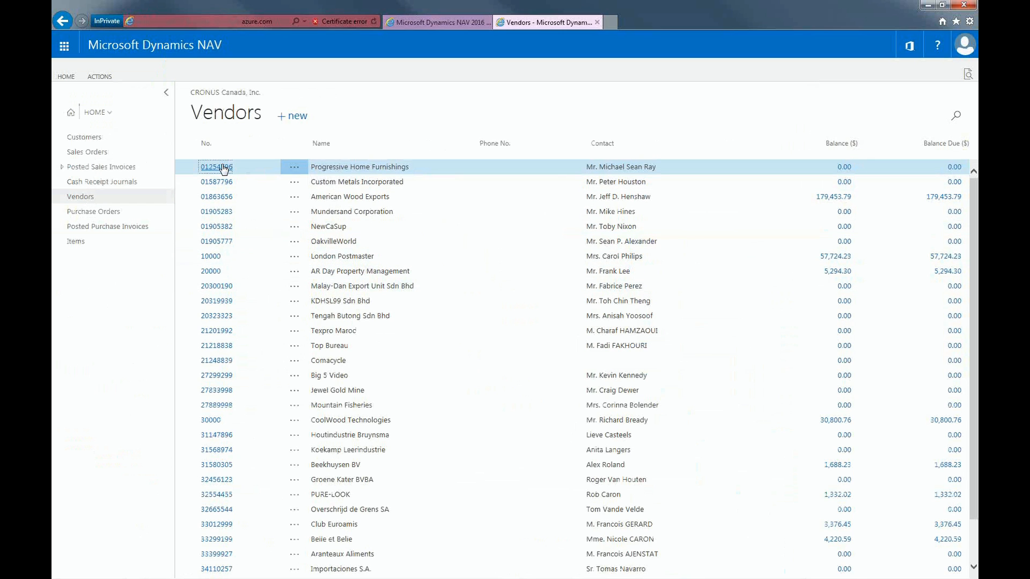
pyautogui.click(216, 166)
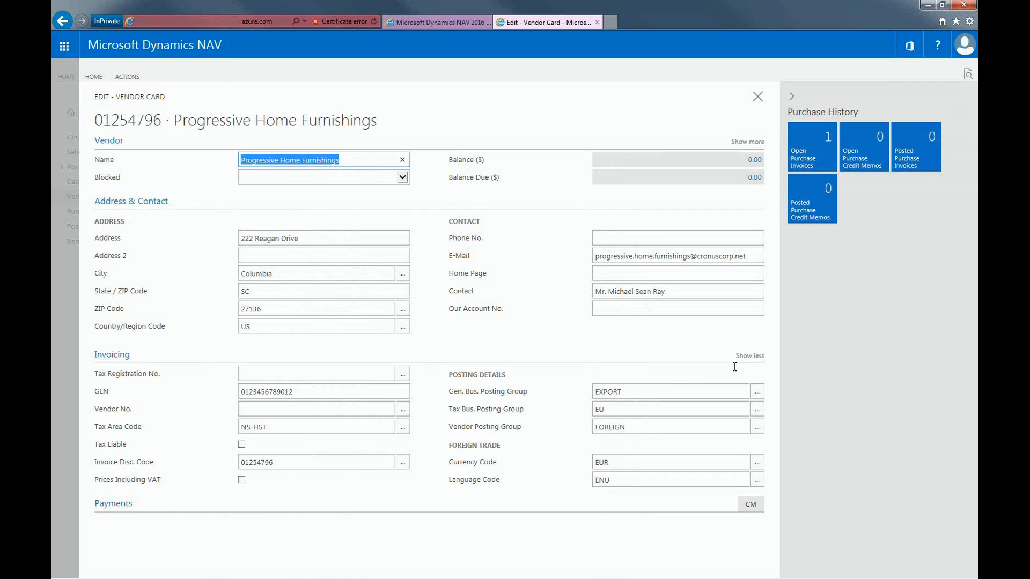
pyautogui.moveTo(508, 449)
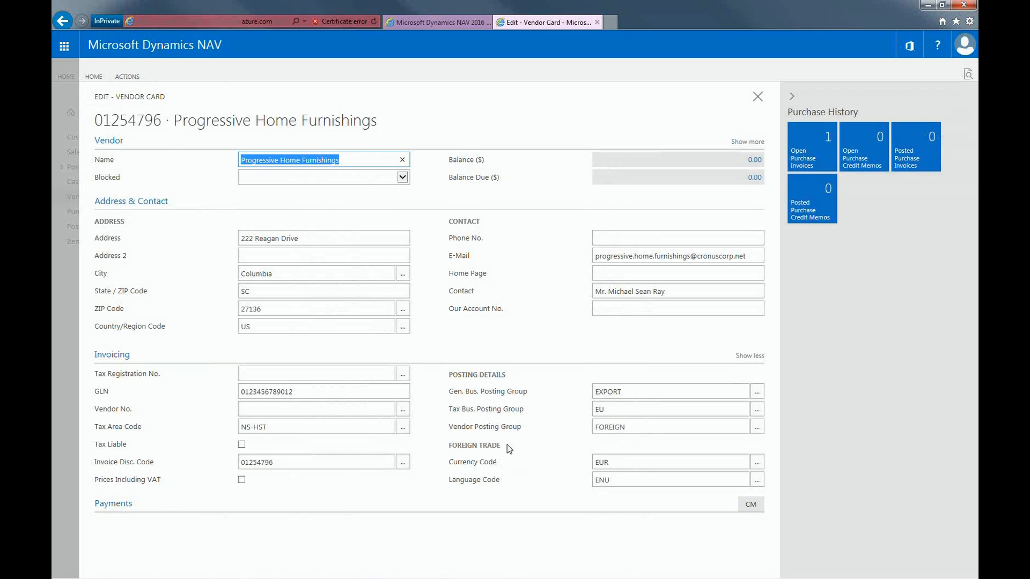
pyautogui.moveTo(507, 449)
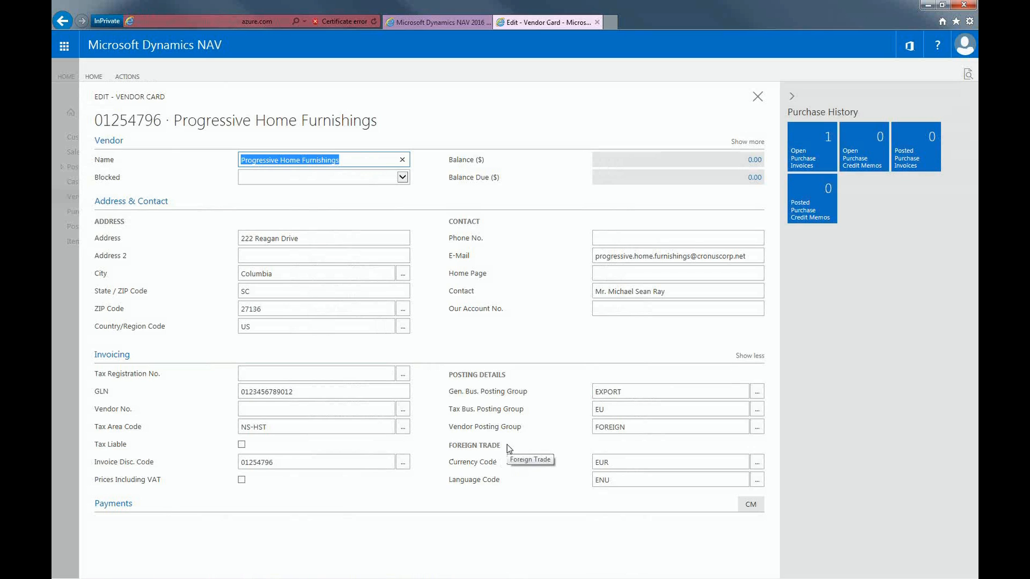
pyautogui.moveTo(575, 465)
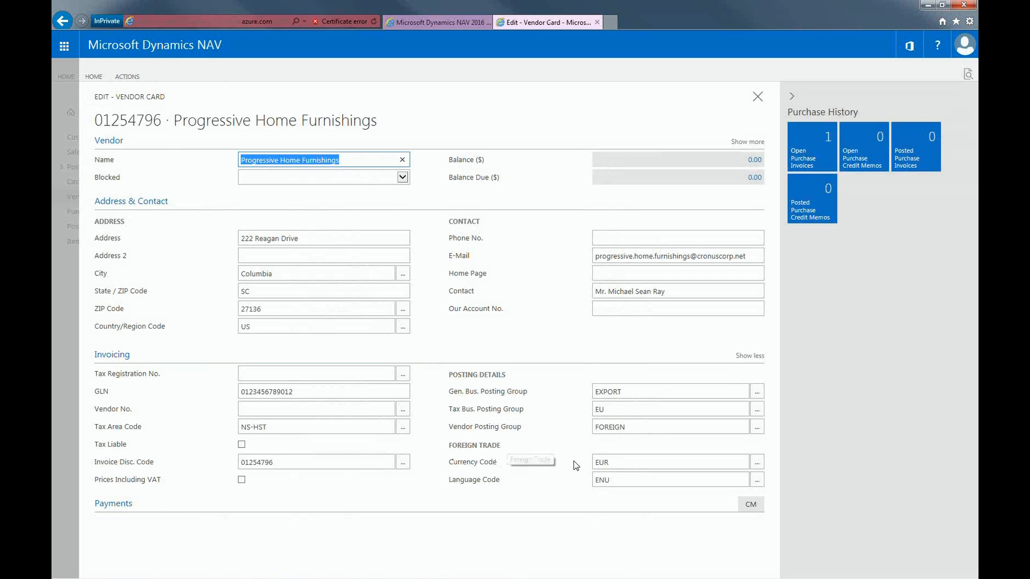
pyautogui.moveTo(574, 466)
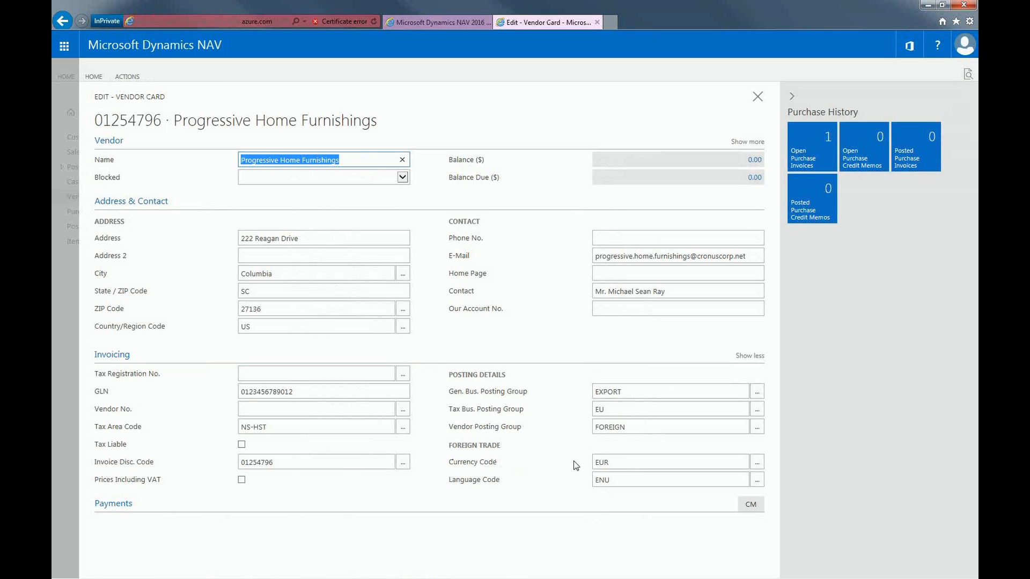
pyautogui.click(657, 462)
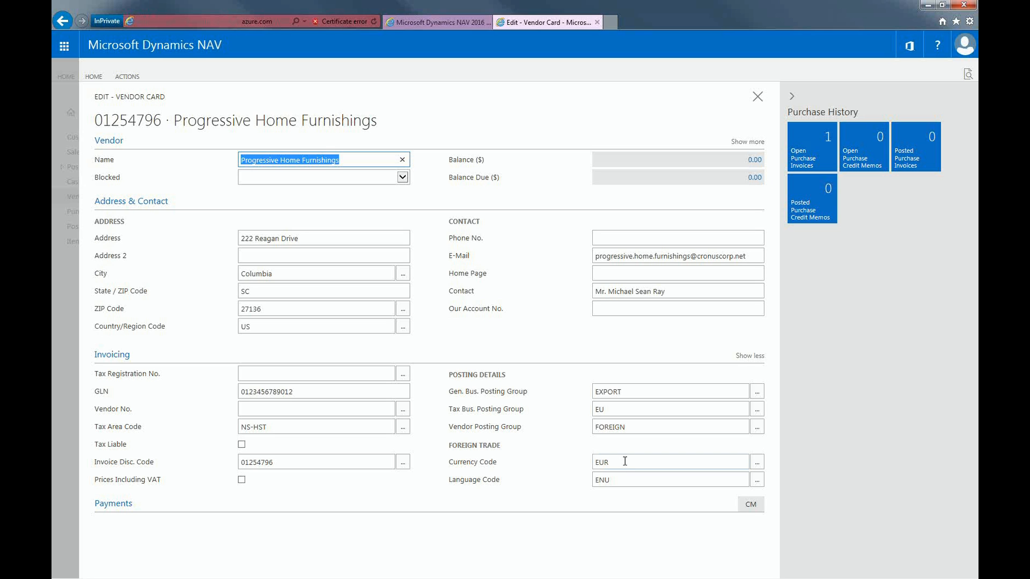
pyautogui.click(758, 97)
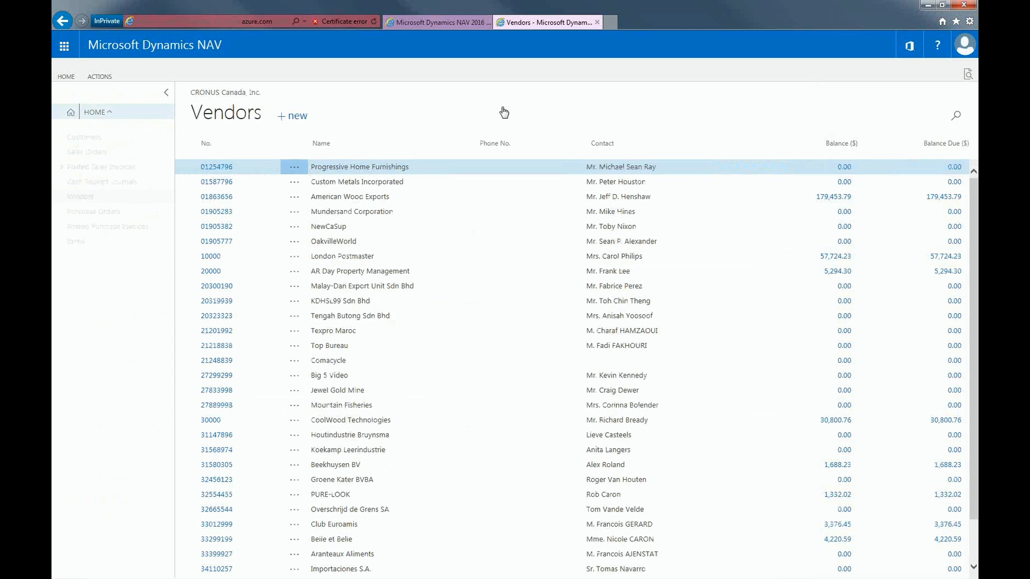
# Step: From the Finance work area's Bank Accounts list, open the WWB-EUR World Wide Bank card
pyautogui.click(97, 111)
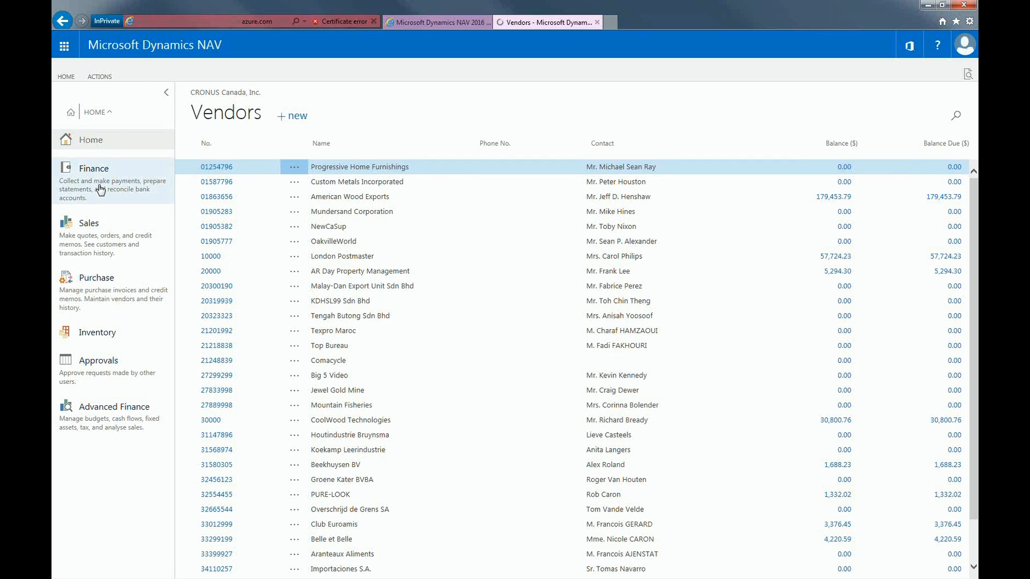
pyautogui.click(94, 167)
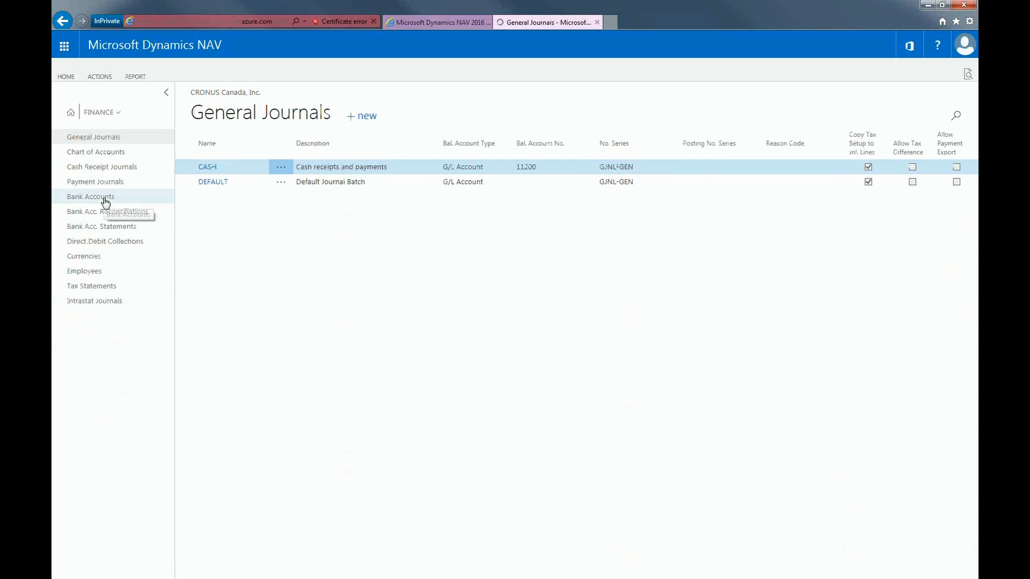
pyautogui.click(90, 197)
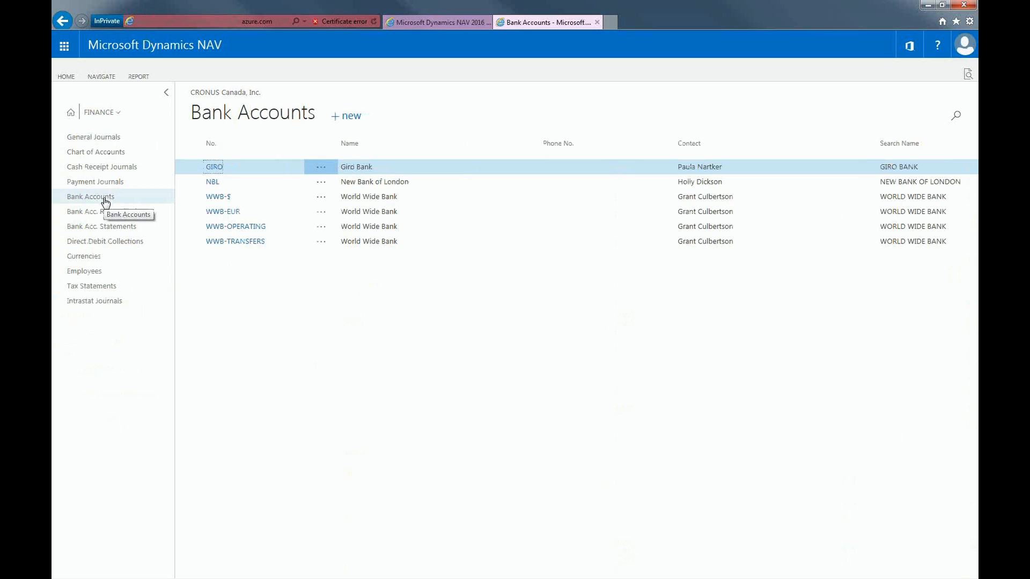
pyautogui.moveTo(155, 220)
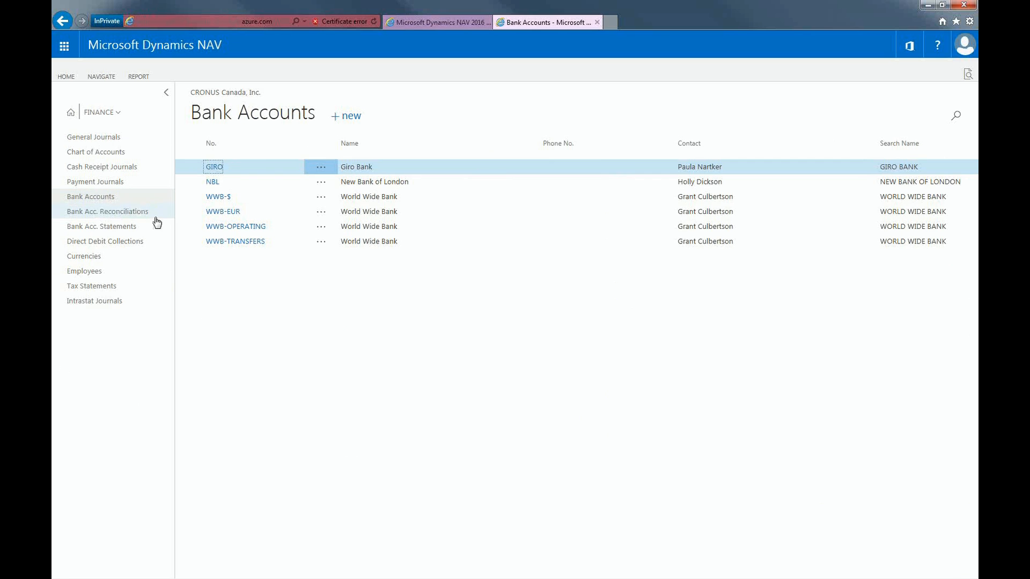
pyautogui.click(223, 210)
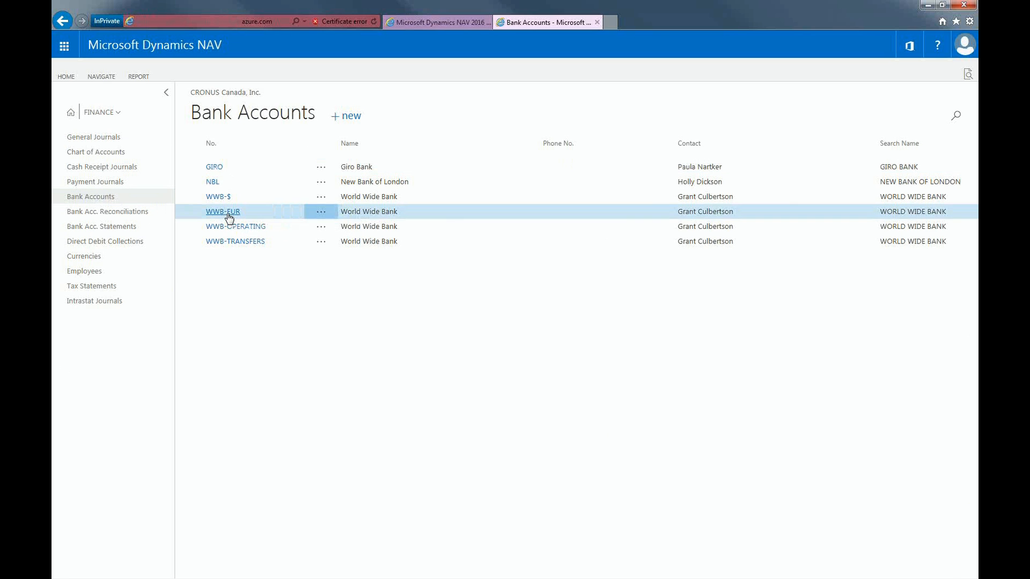
pyautogui.click(223, 210)
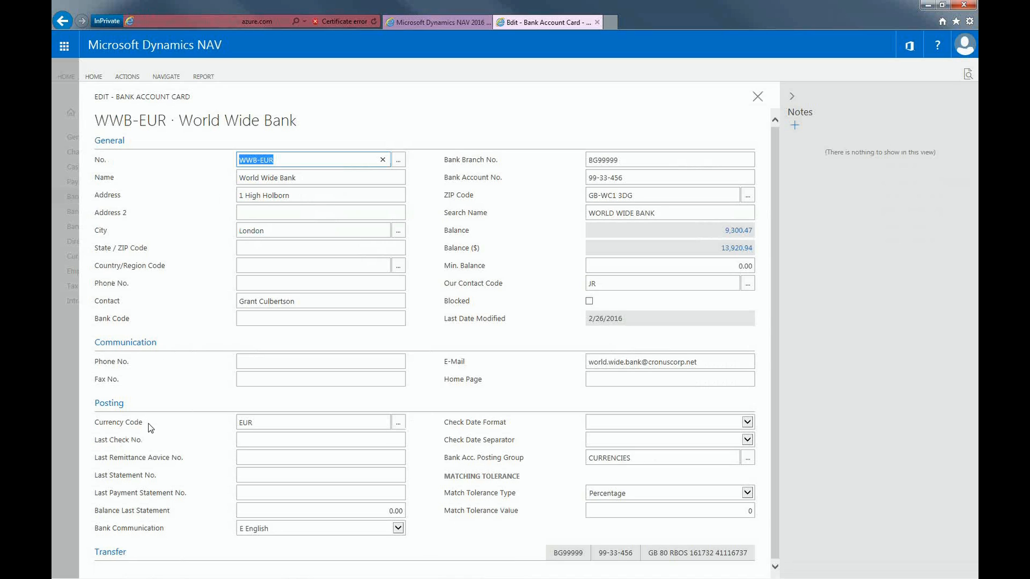
pyautogui.moveTo(177, 424)
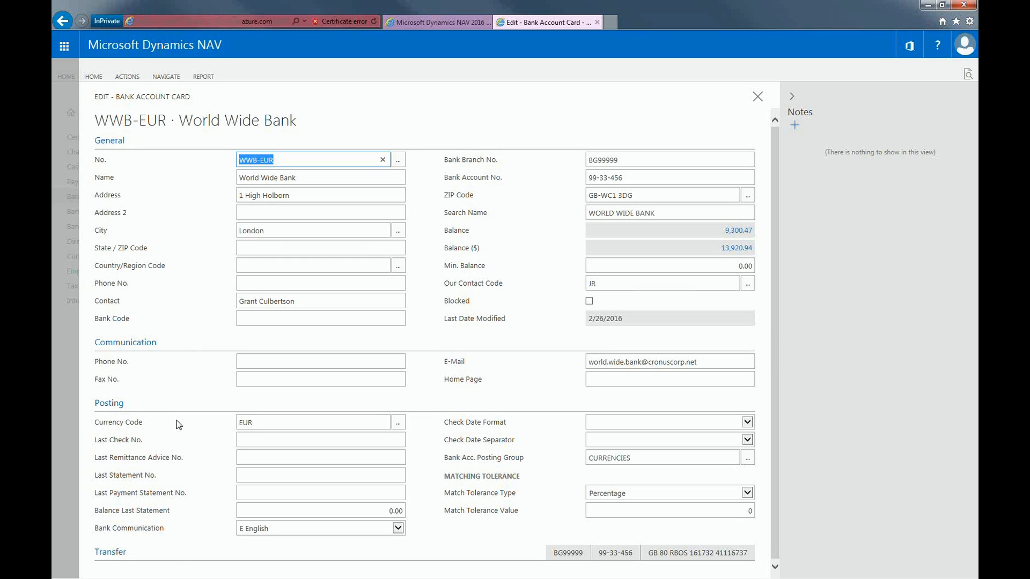
pyautogui.moveTo(462, 248)
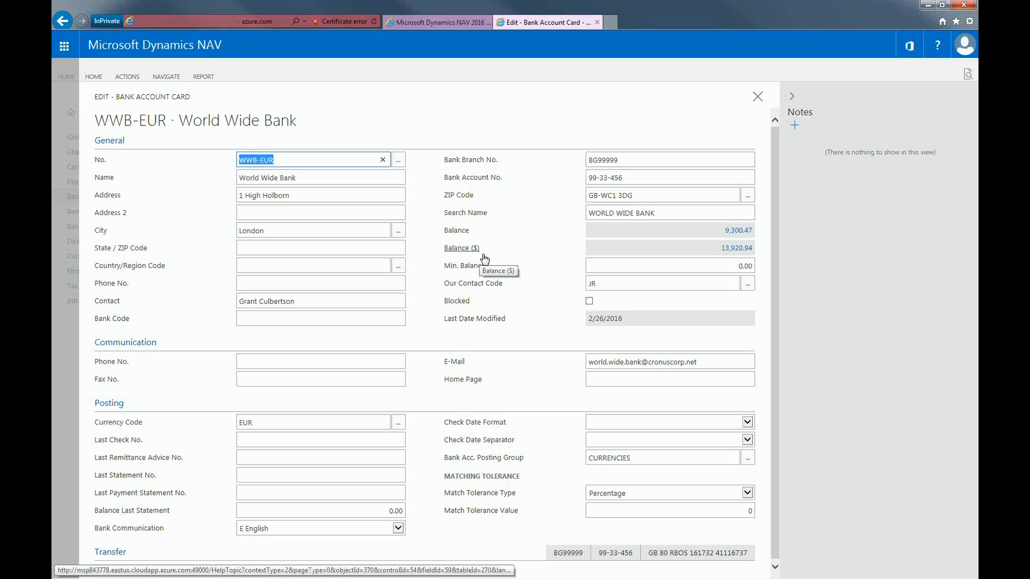
pyautogui.moveTo(484, 258)
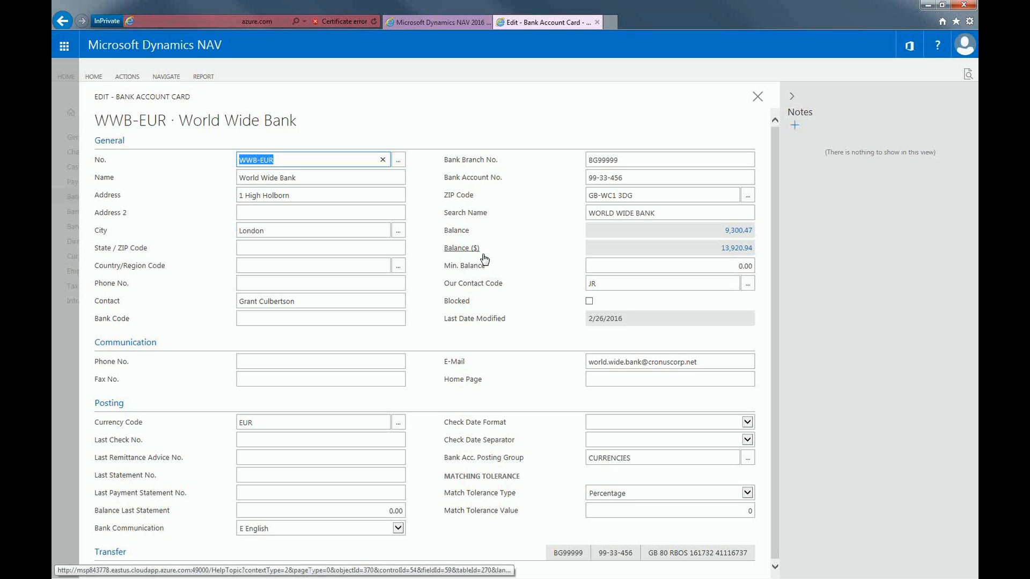
pyautogui.moveTo(737, 230)
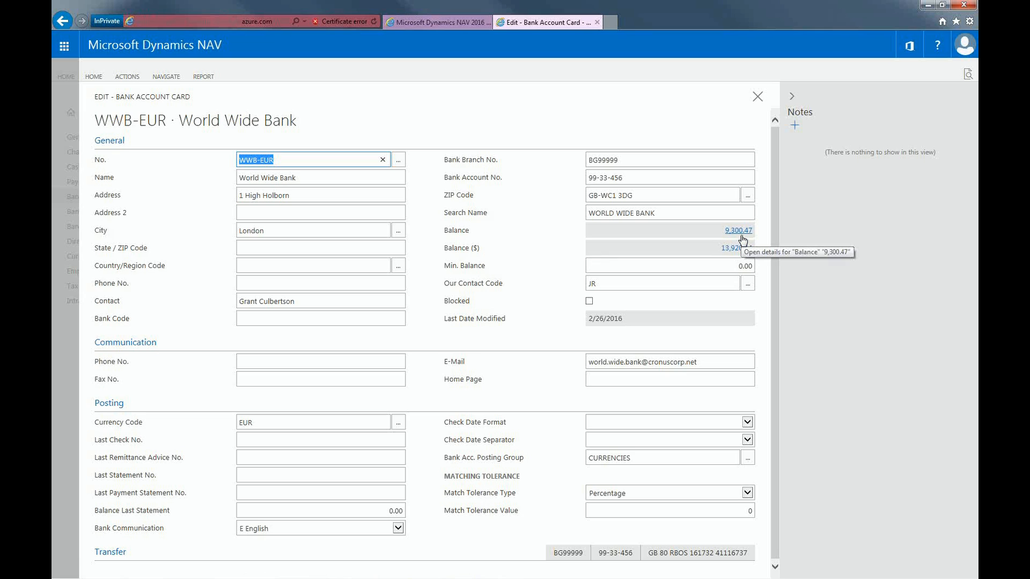
pyautogui.moveTo(736, 265)
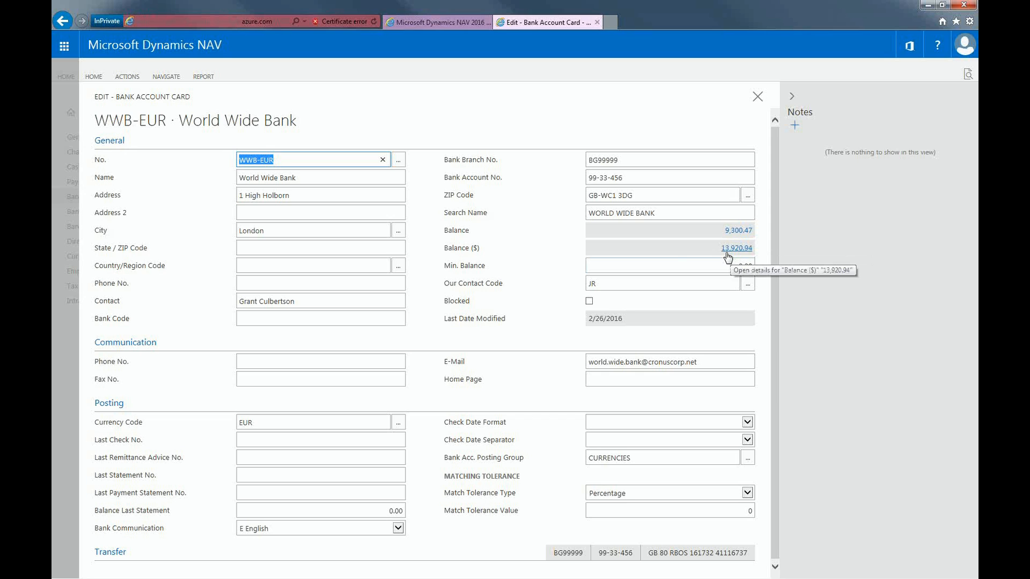
pyautogui.moveTo(817, 130)
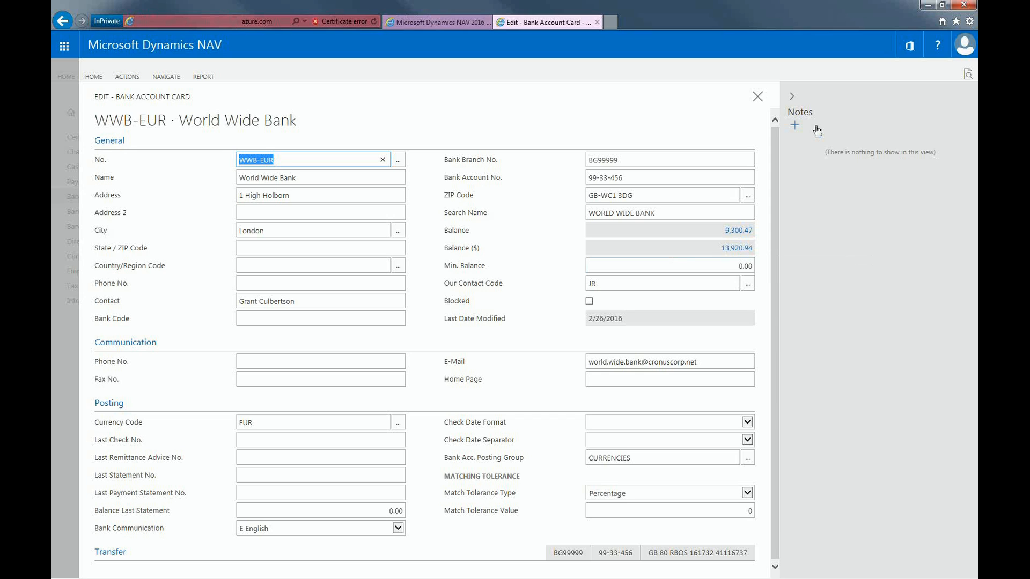
# Step: Close the WWB-EUR bank account card to return to the CRONUS Canada home page
pyautogui.click(757, 96)
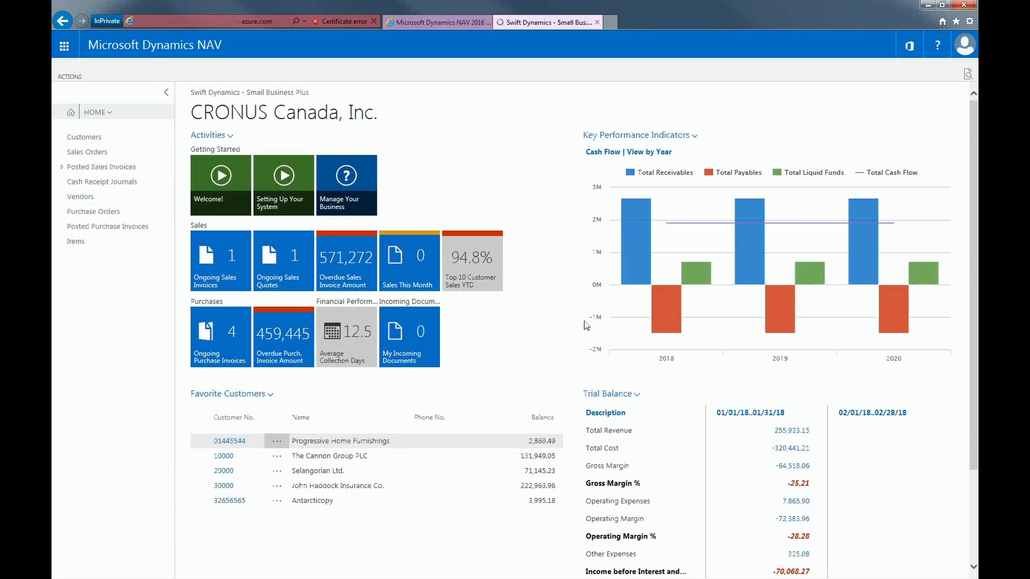
pyautogui.moveTo(601, 328)
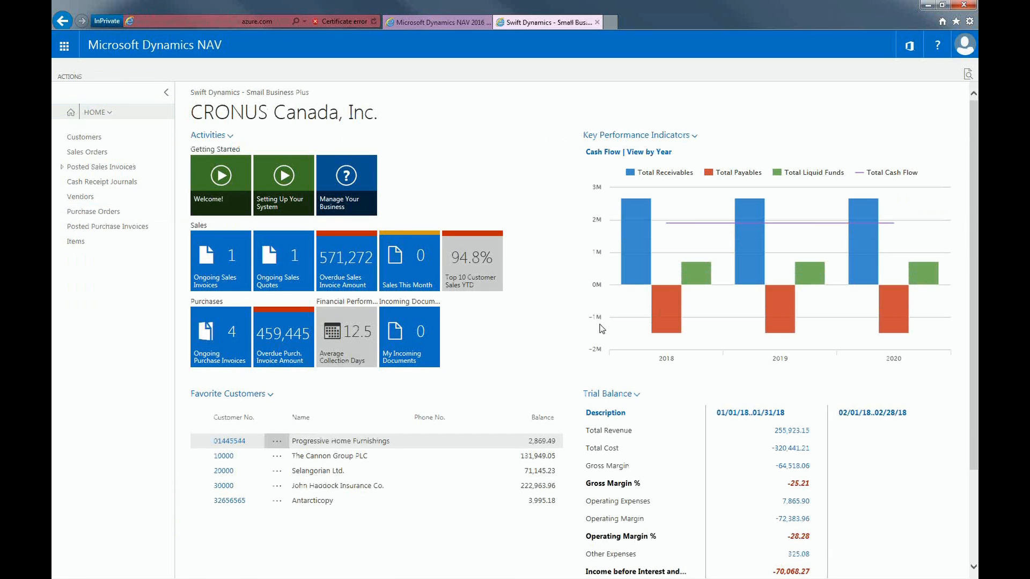